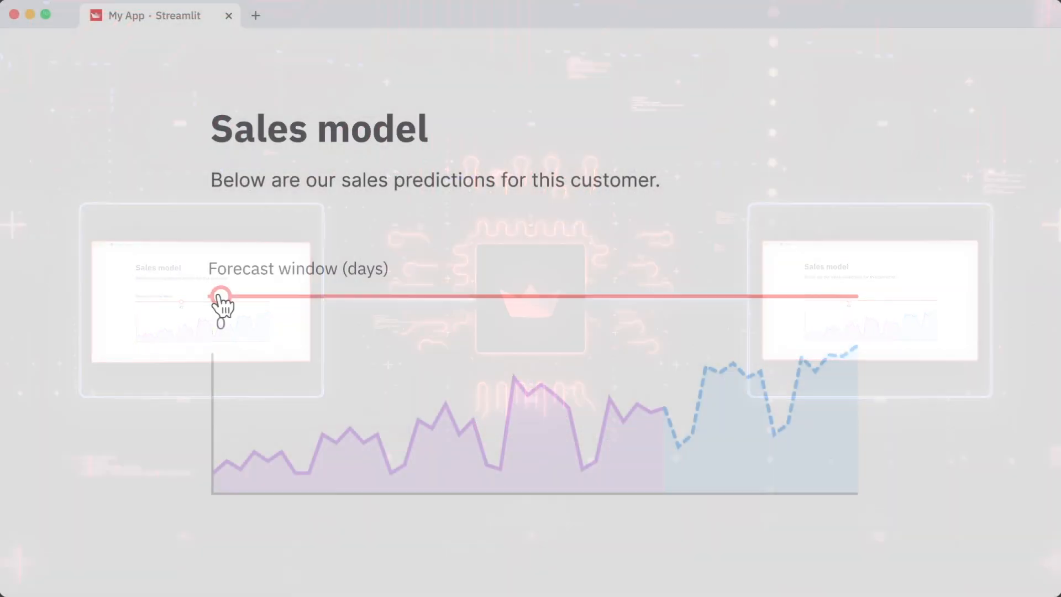
# Bring up Session_State_Basics.py in the editor beside the browser showing the Session State Basics title.
pyautogui.moveTo(222, 296); pyautogui.dragTo(601, 296)
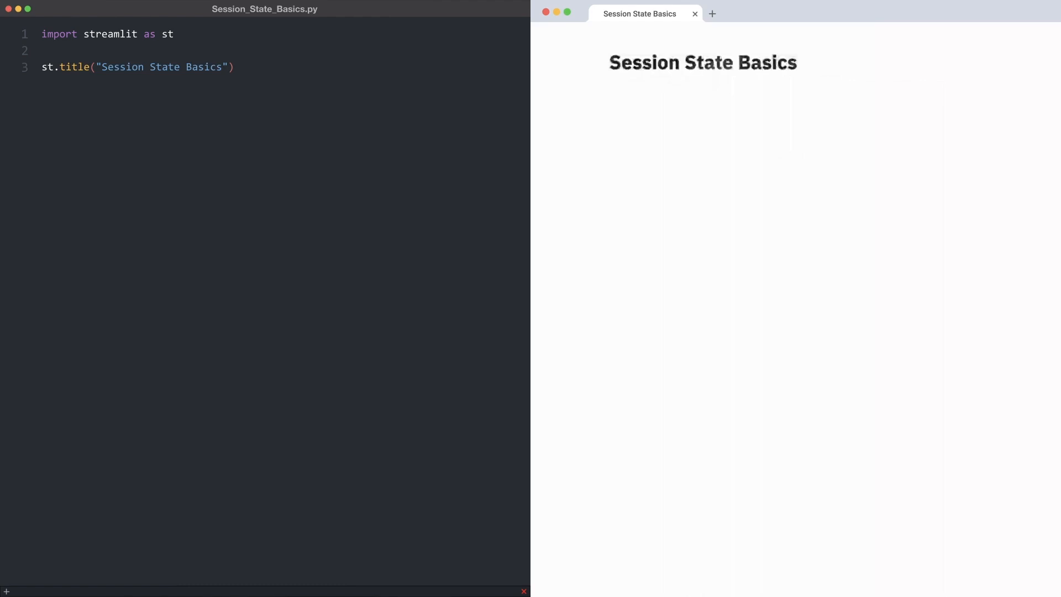
# Write "st.session_state object:", st.session_state so the app shows the empty state object.
pyautogui.write('"st.session_state o')
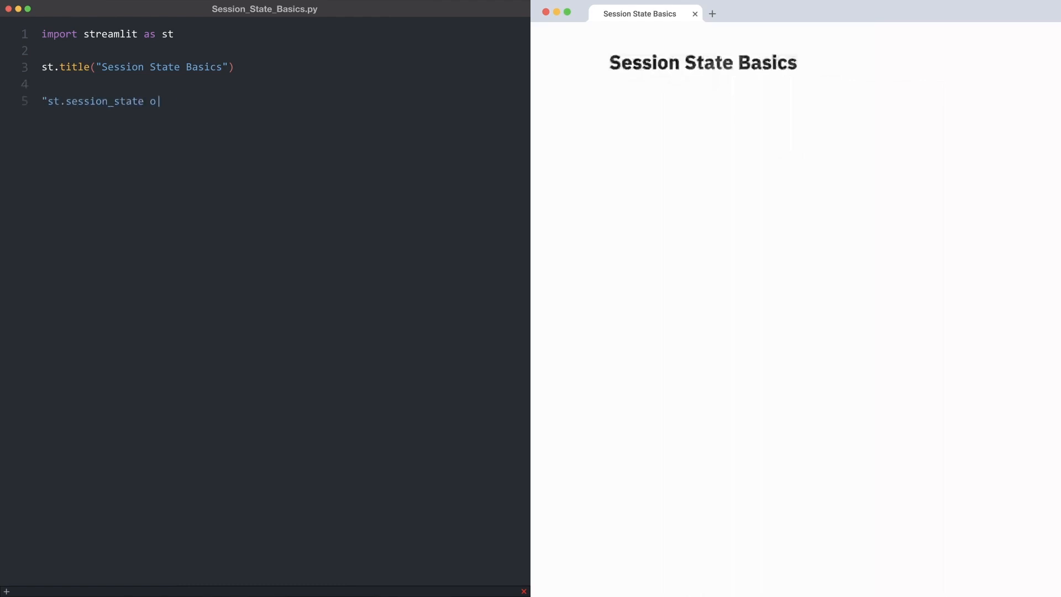
pyautogui.write('bject:", st.session_state')
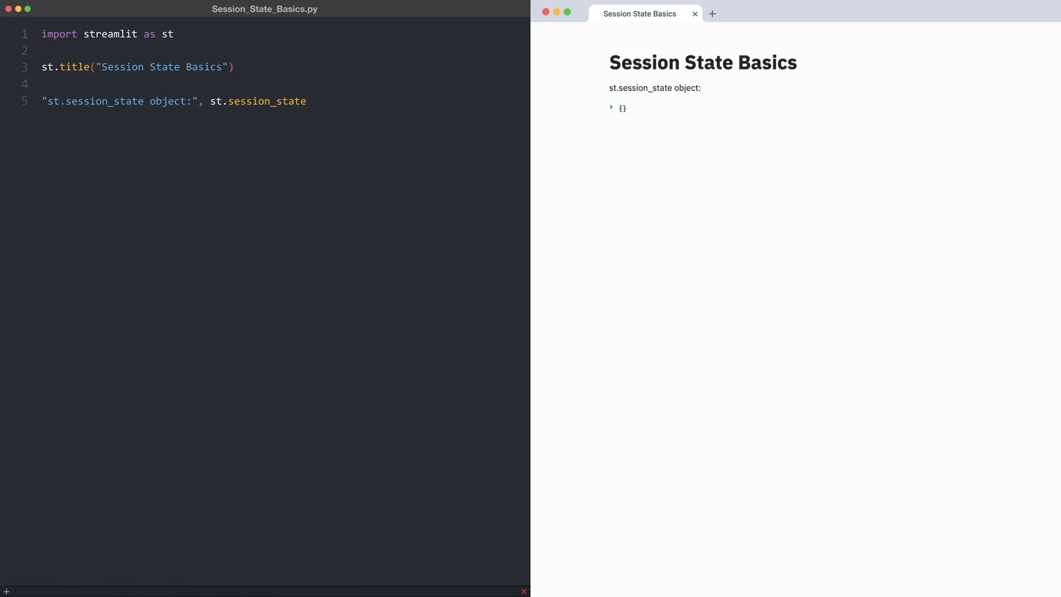
# Initialise st.session_state['a_counter'] to 0 when 'a_counter' is missing.
pyautogui.write("if 'a_counte")
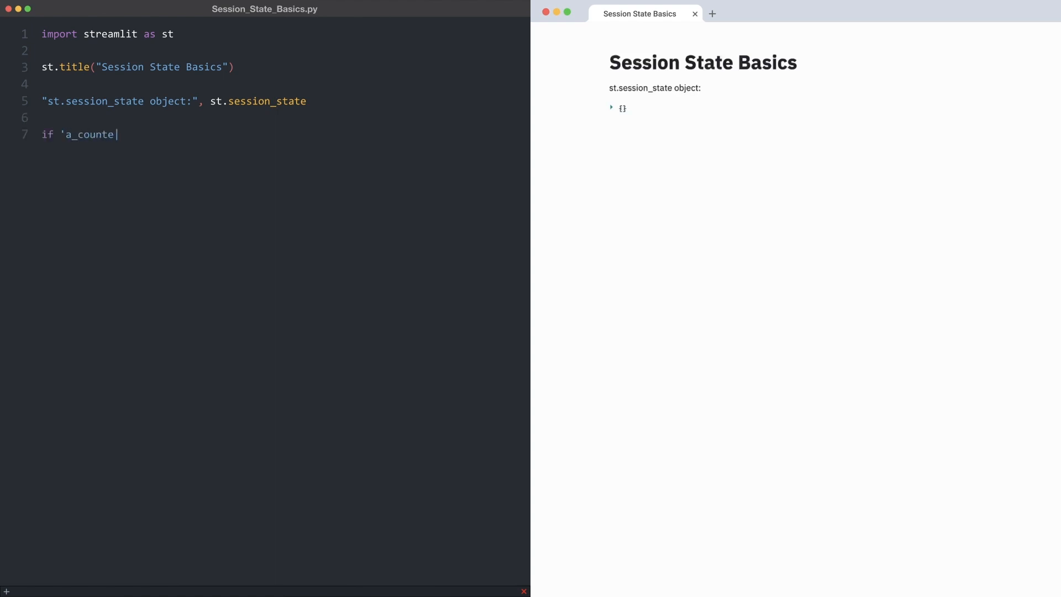
pyautogui.write("r' not in st.session_state:")
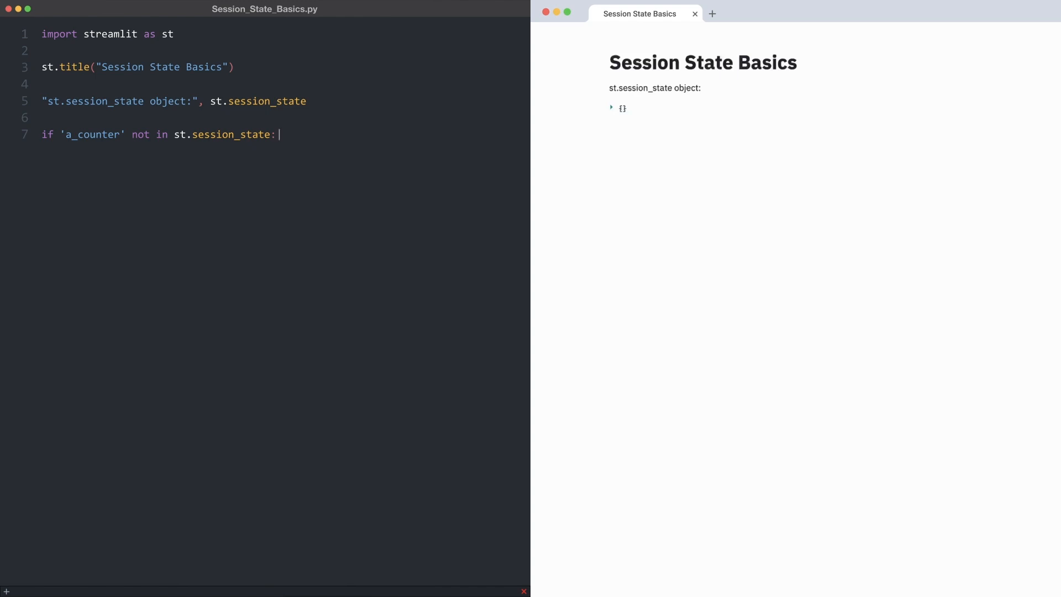
pyautogui.write('st.session')
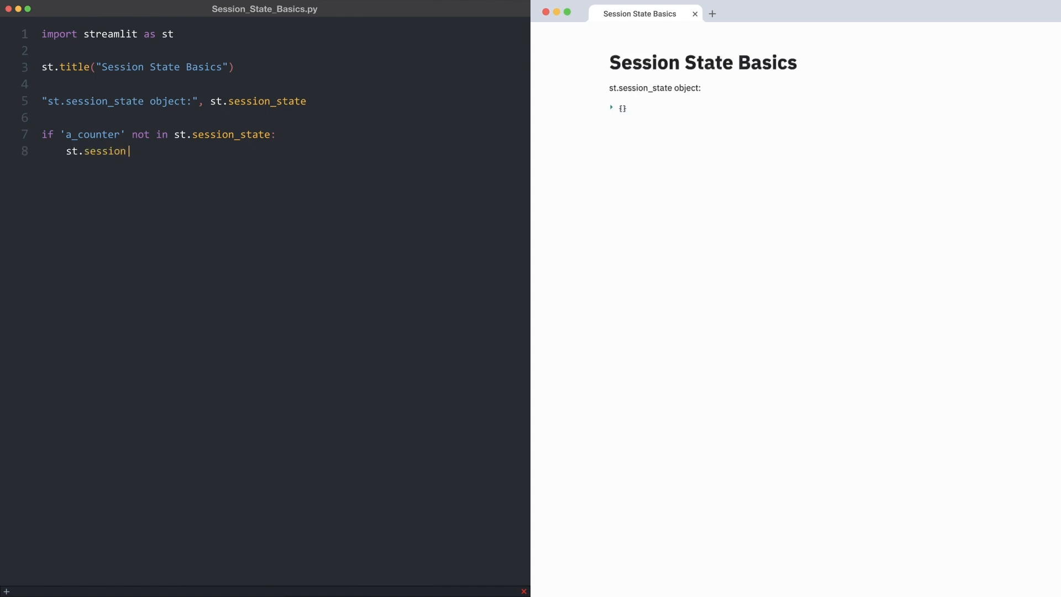
pyautogui.write("_state['a_counter']")
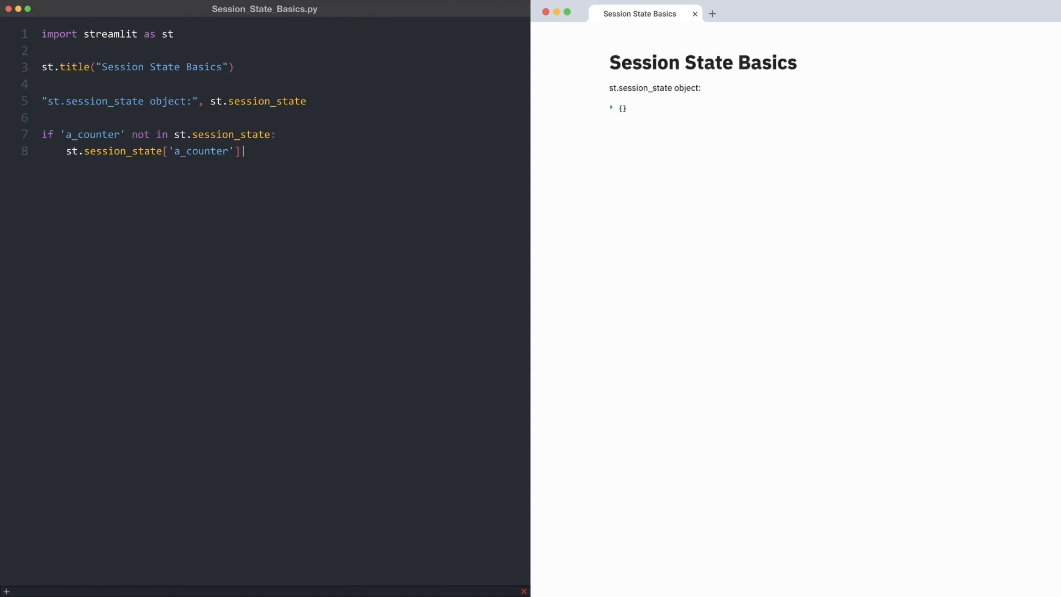
pyautogui.write('= 0')
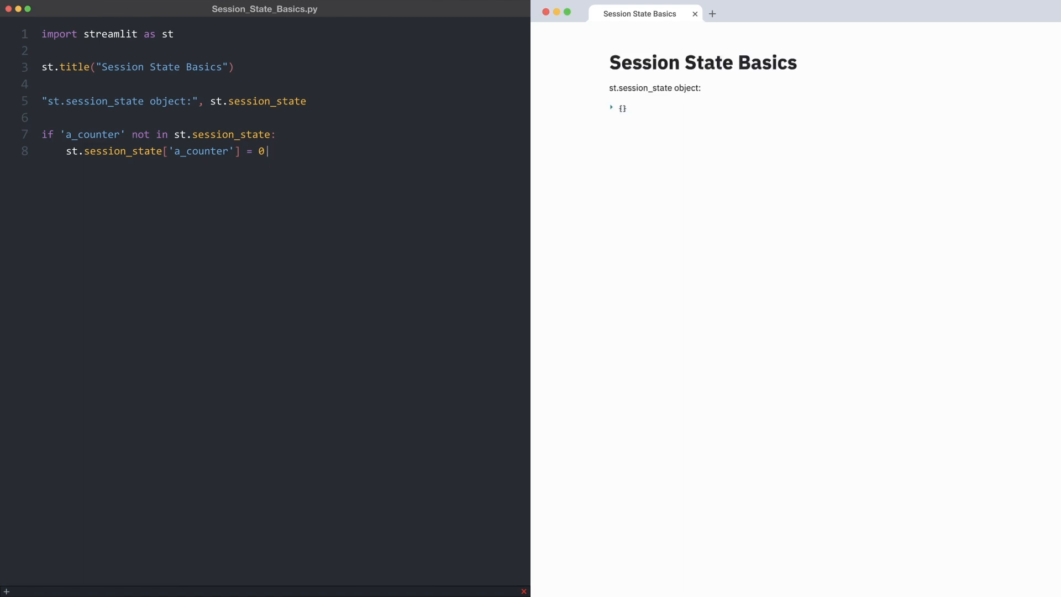
# Initialise st.session_state.boolean to False when missing and begin an st.write call.
pyautogui.write('if "boolean" not')
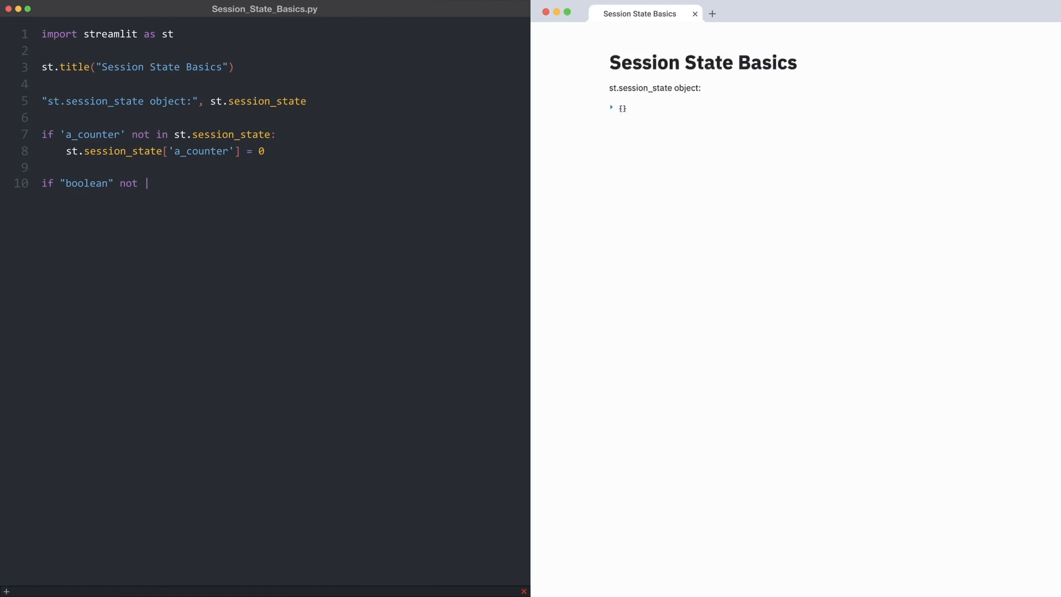
pyautogui.write('in st.session_state:')
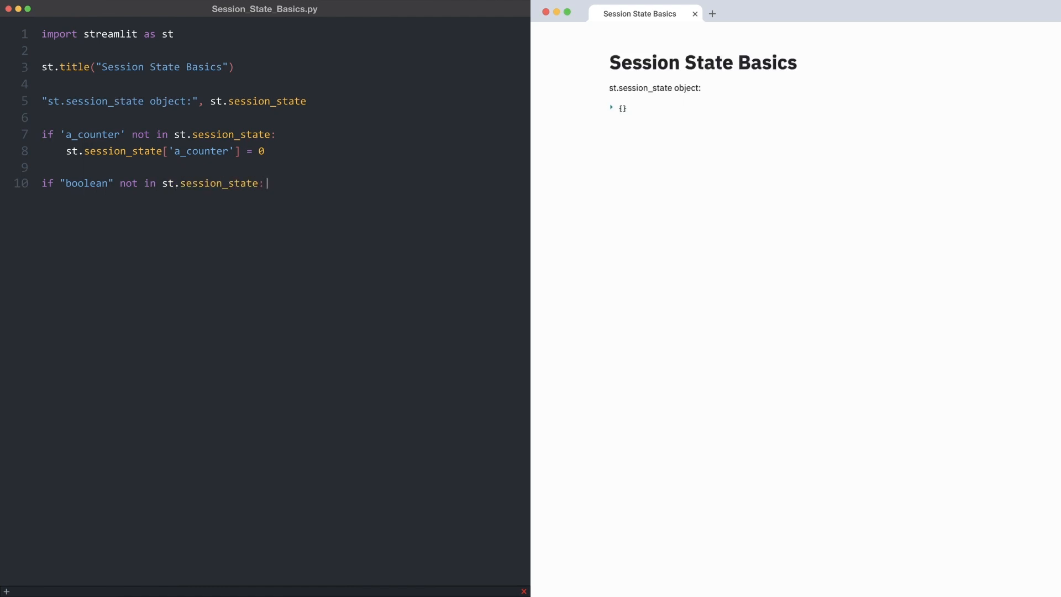
pyautogui.write('st.session_state.boolean')
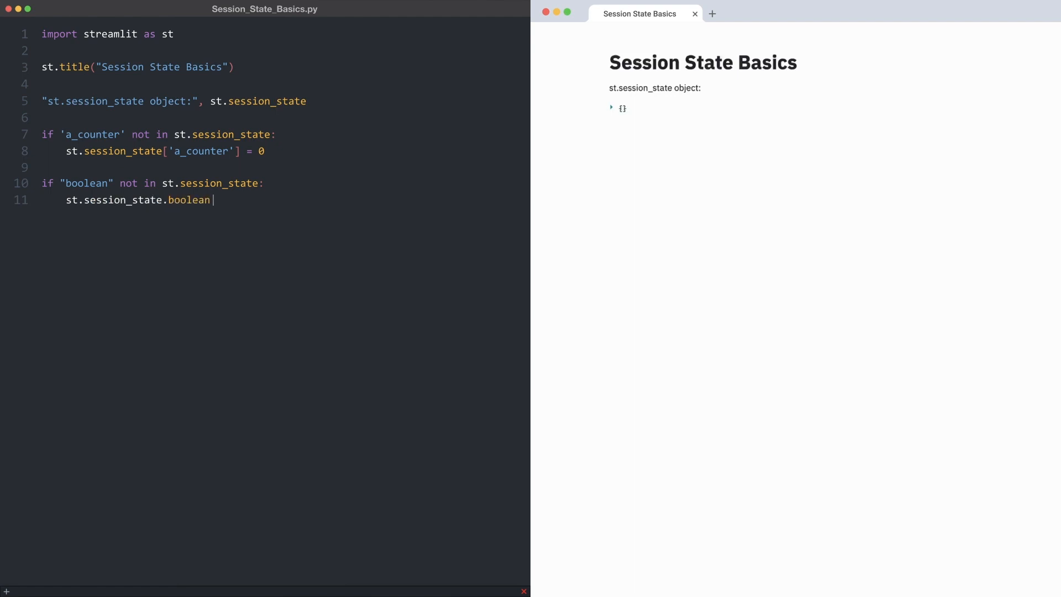
pyautogui.write('= False')
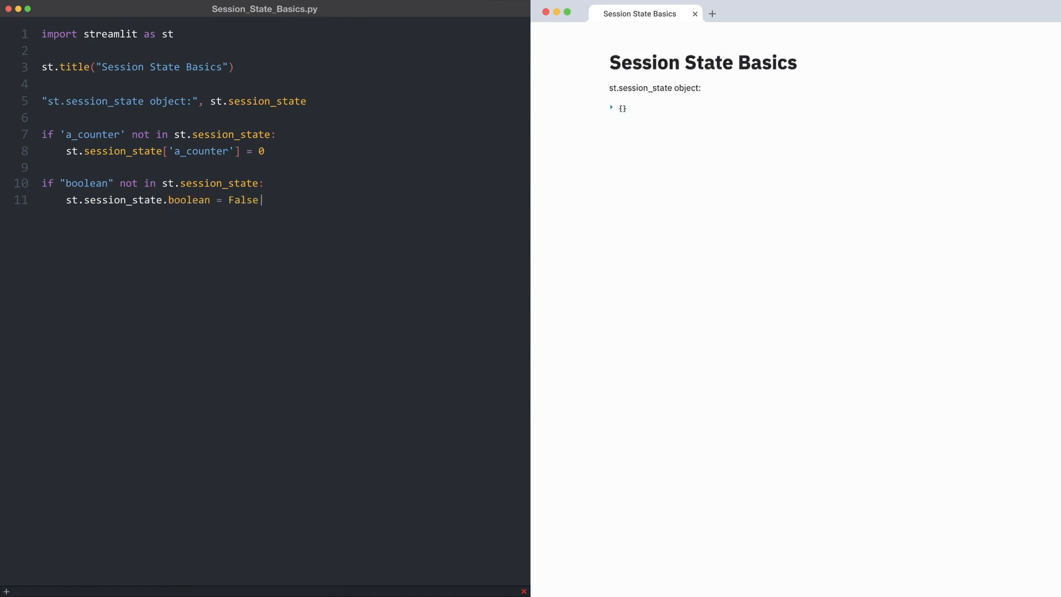
pyautogui.write('st.write(')
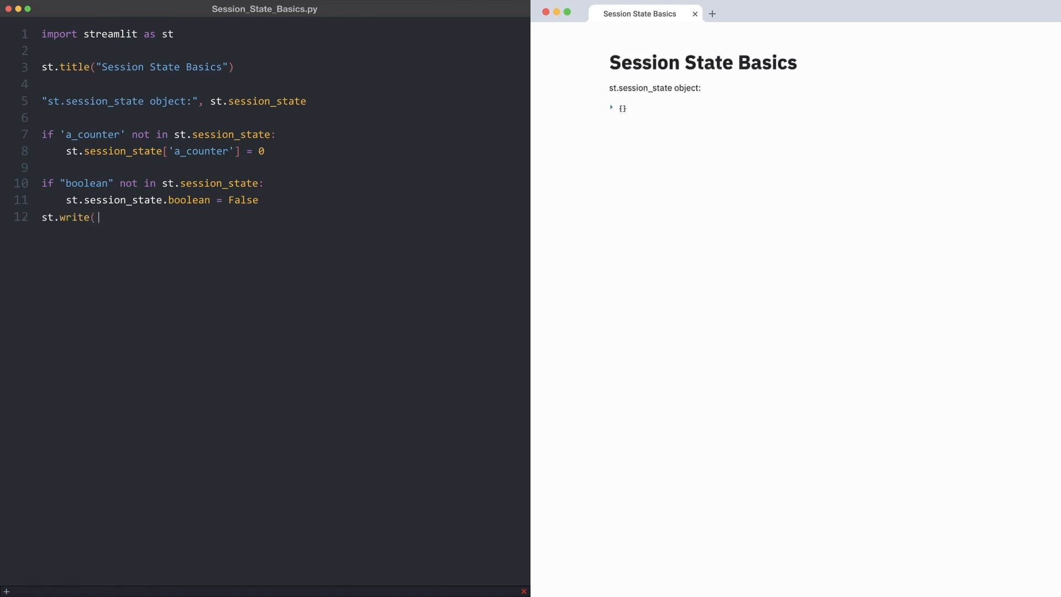
# Display the whole session state and a line reporting "a_counter is:" with its value.
pyautogui.write('st.session_state)')
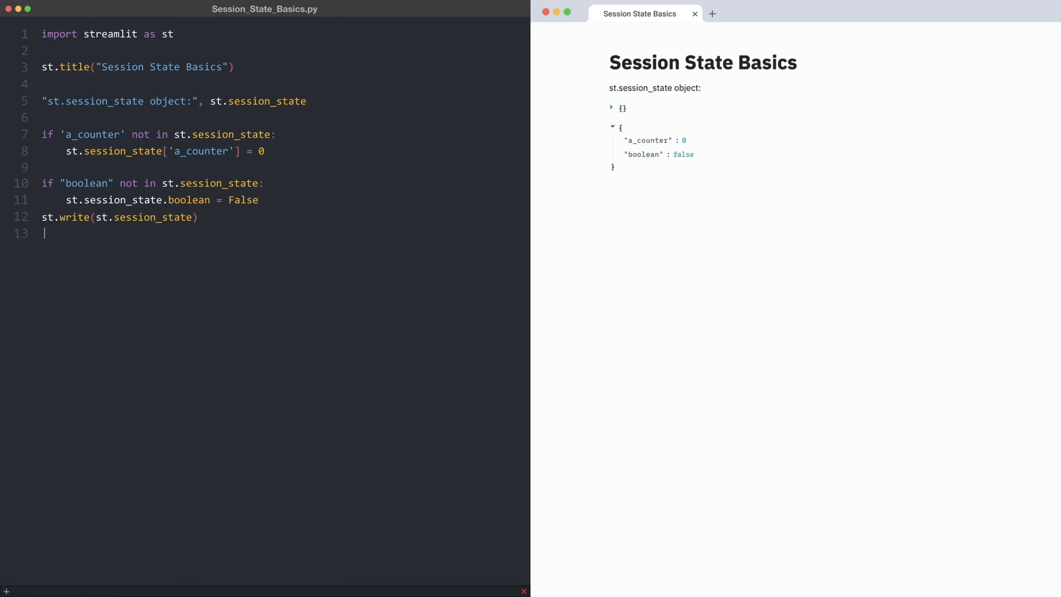
pyautogui.write('st.write("a_counter is:",')
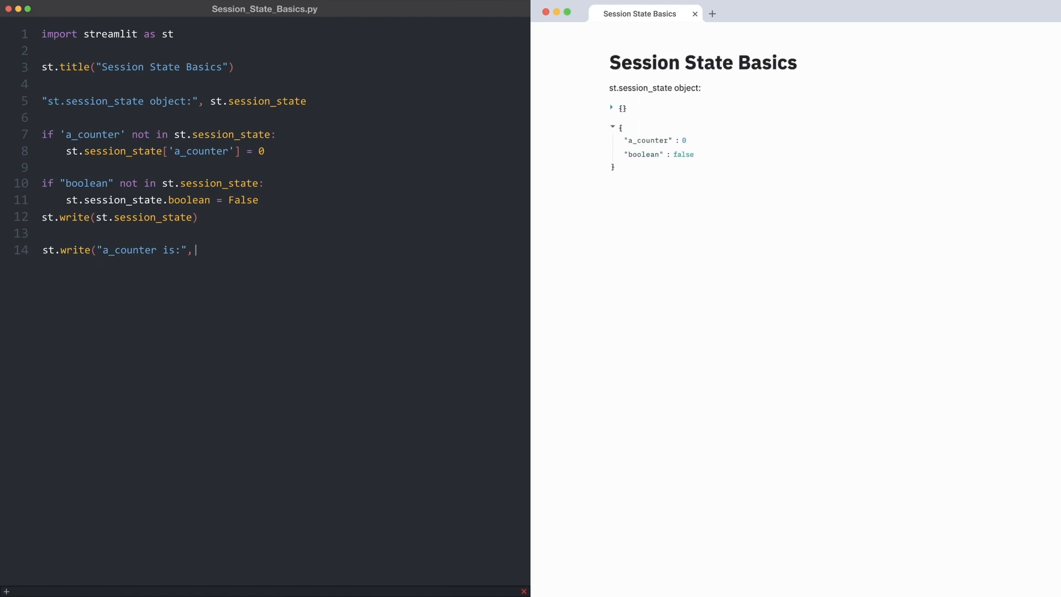
pyautogui.write('st.session_state["a_co')
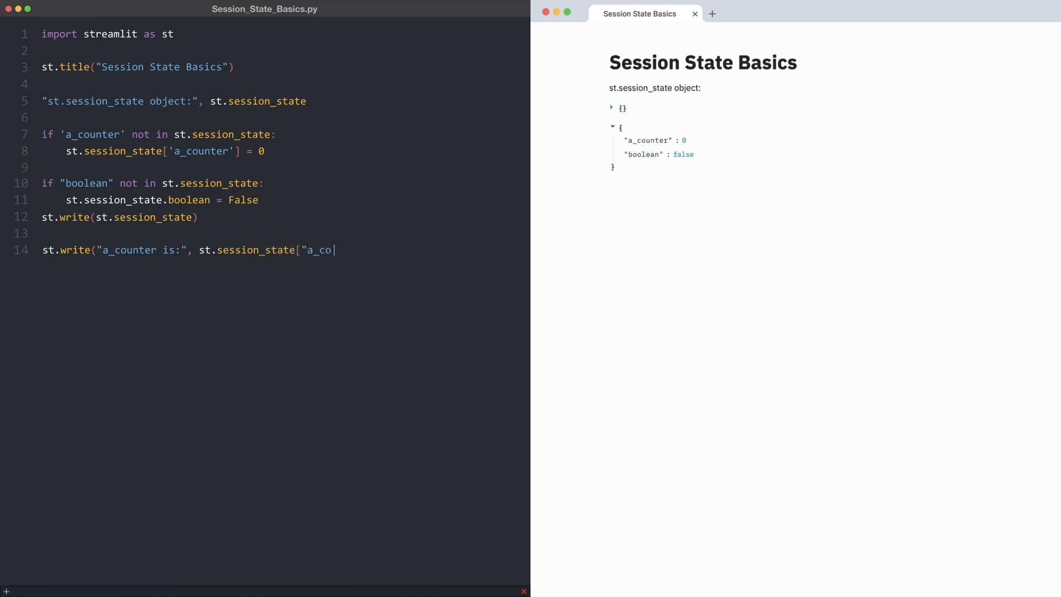
pyautogui.write('unter"])')
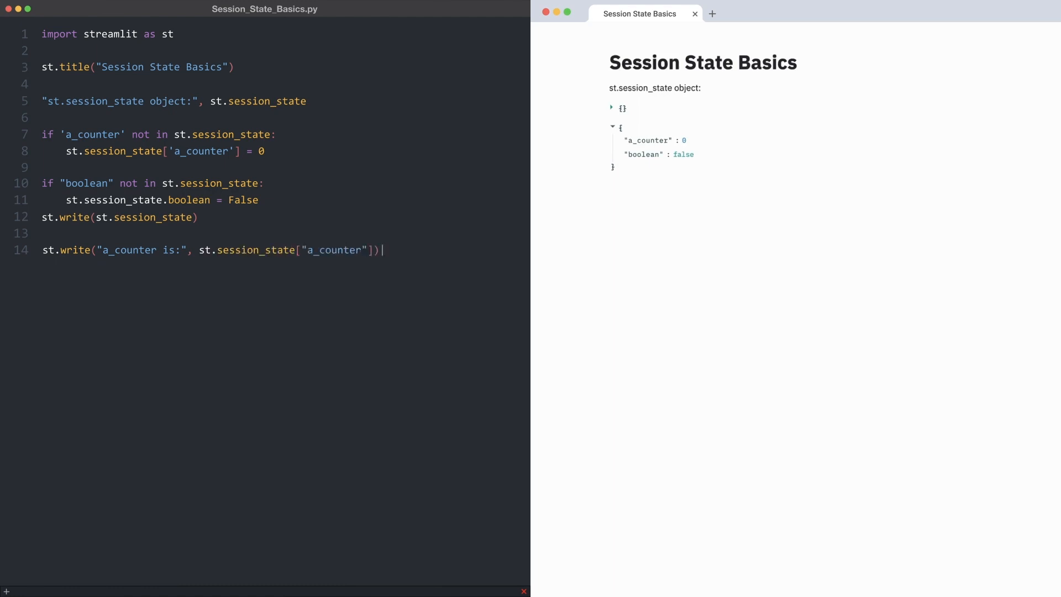
# Add a line reporting "boolean is:" with st.session_state.boolean.
pyautogui.write('st.write("b')
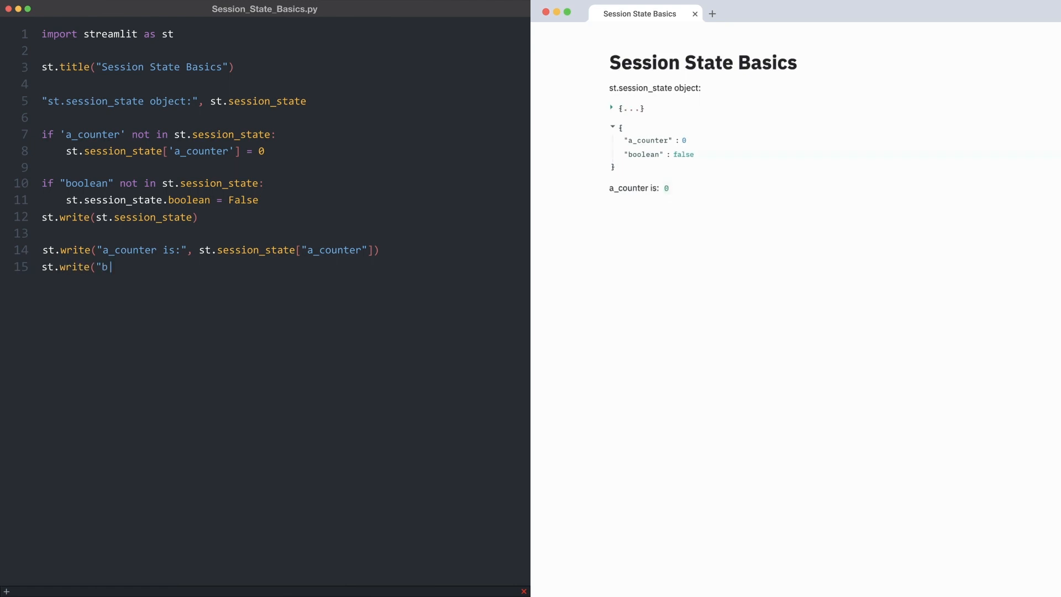
pyautogui.write('oolean is:", s')
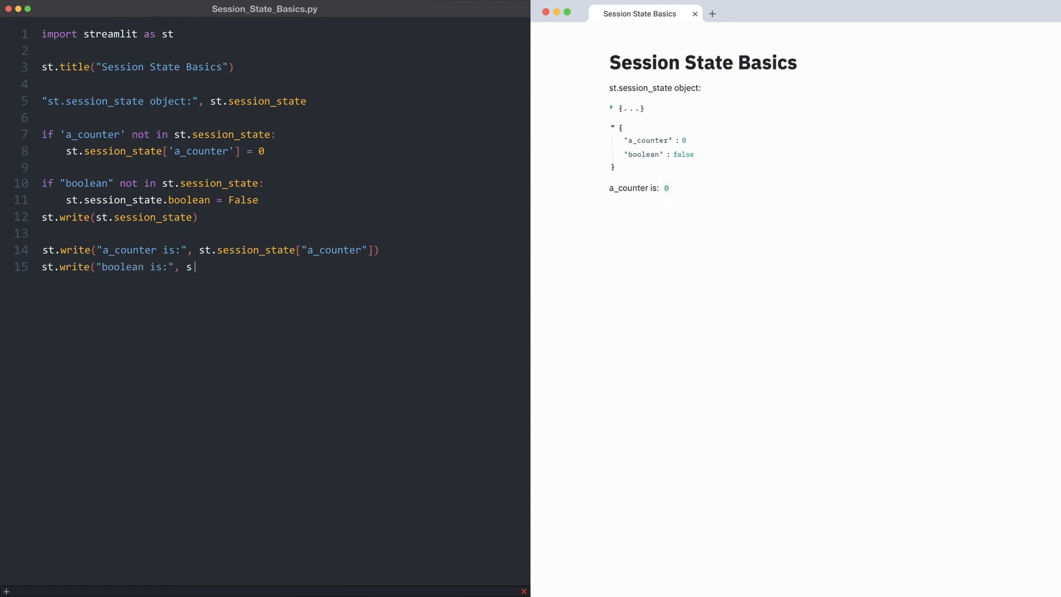
pyautogui.write('t.session_state')
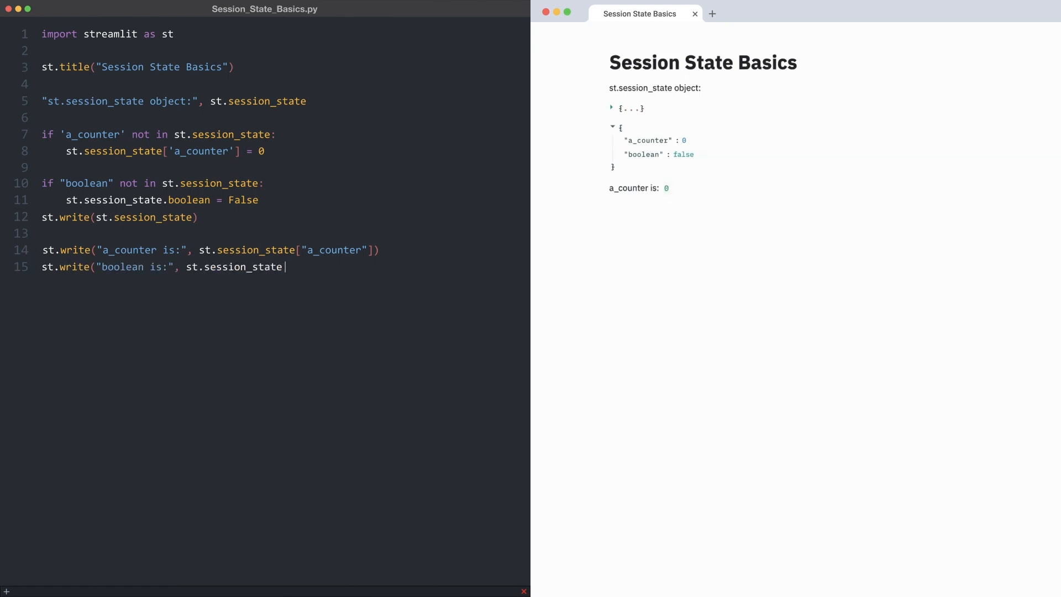
pyautogui.write('.boolean)')
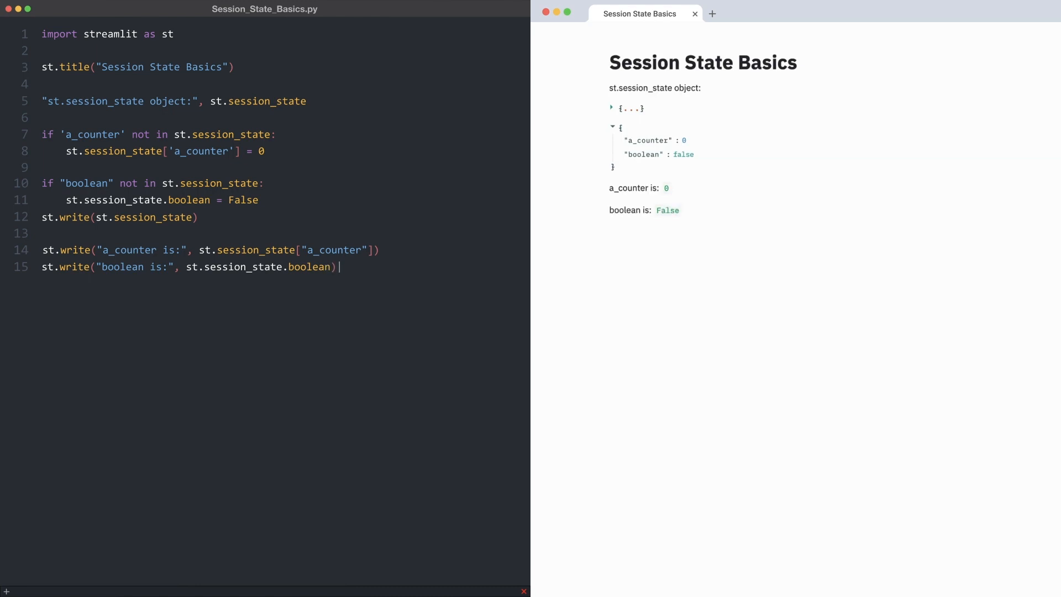
# Loop over session_state.keys(), .values() and .items() to list keys, values and key-value pairs.
pyautogui.write('for the_key in st.session_state.keys():')
pyautogui.write('st.write(the_key')
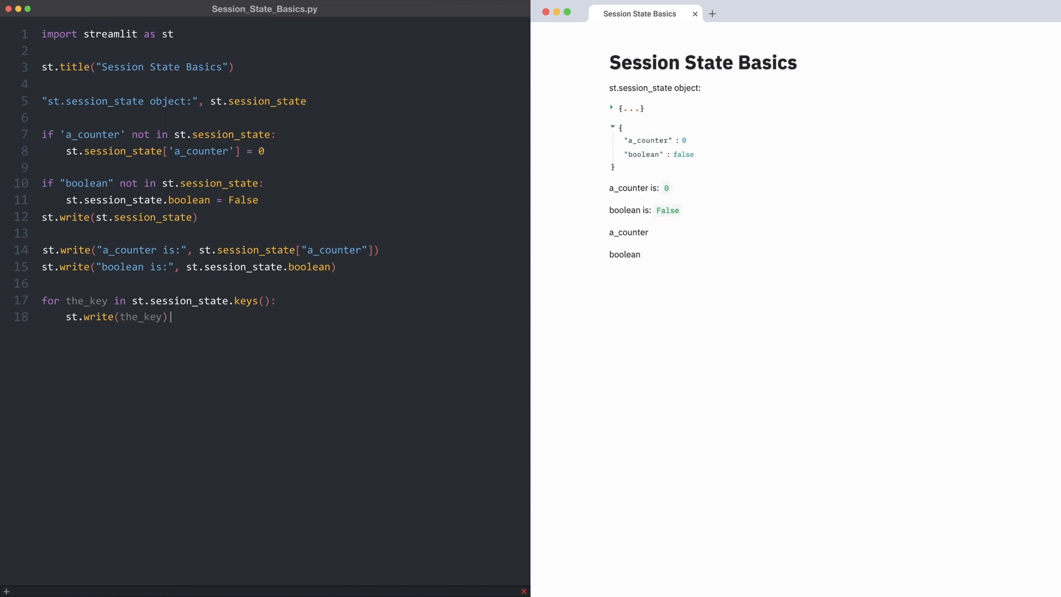
pyautogui.write('for the_values in st.session_s')
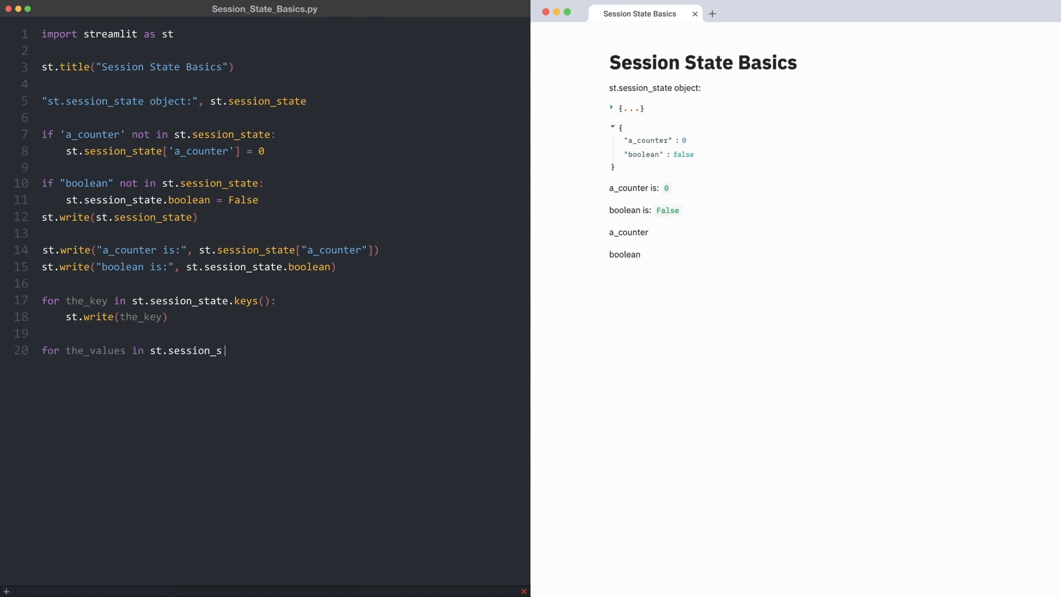
pyautogui.write('tate.values():')
pyautogui.write('for')
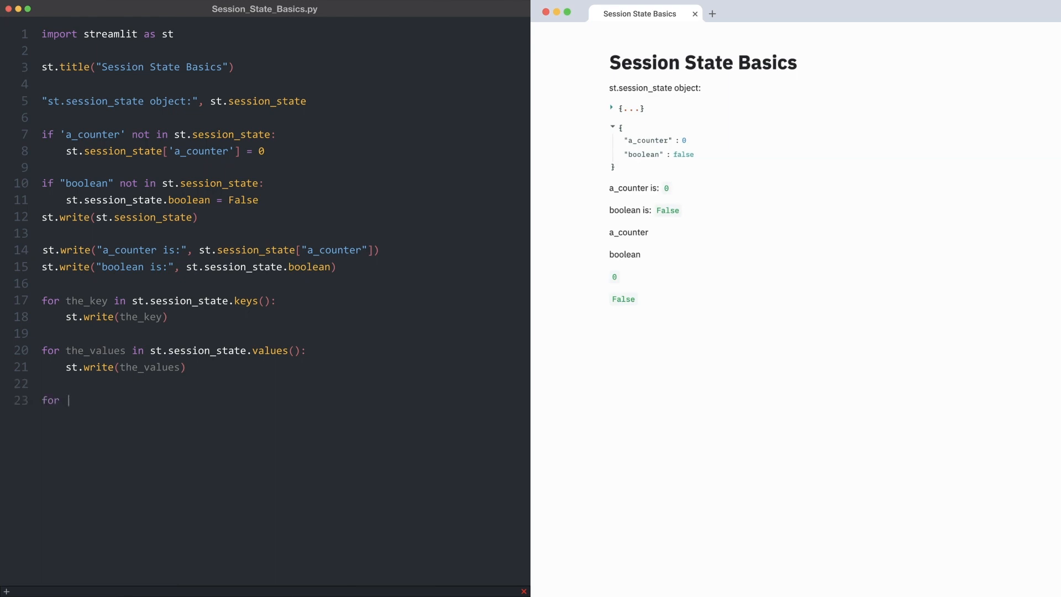
pyautogui.write('item in')
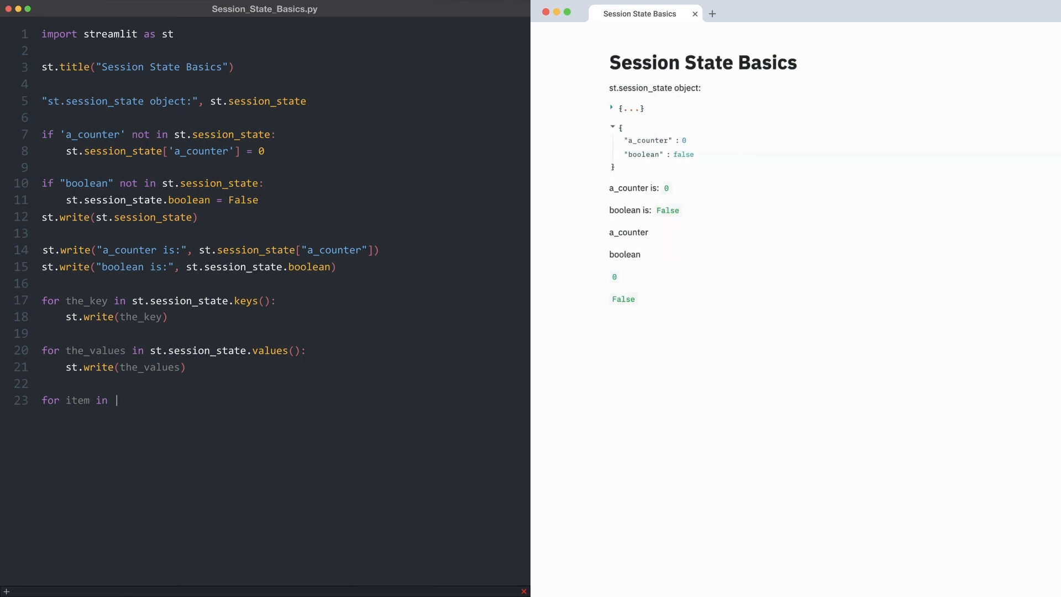
pyautogui.write('st.session_state.items():')
pyautogui.write('"befo')
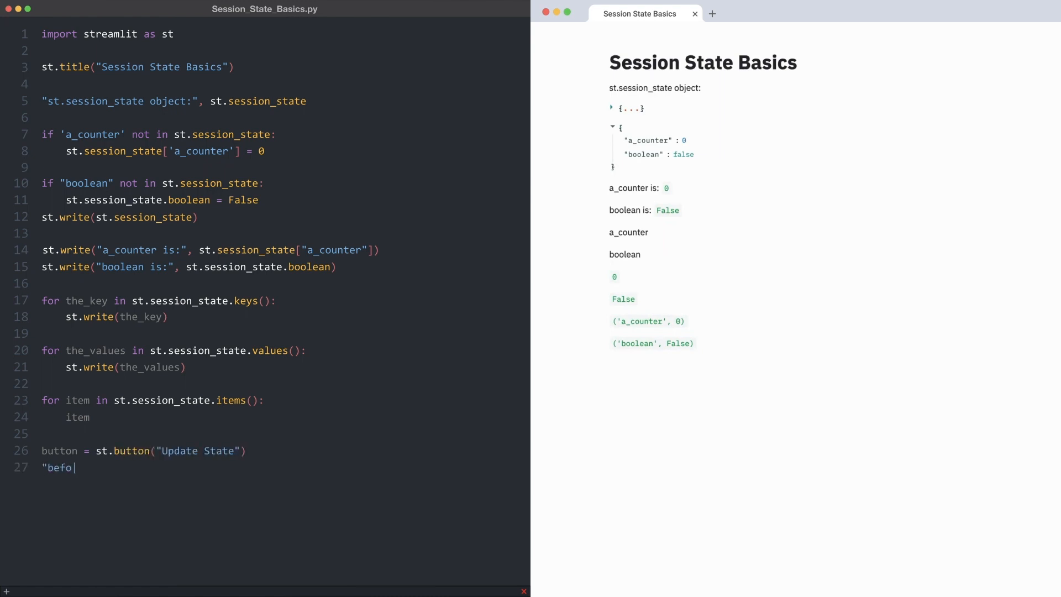
# Show the state before pressing and flip boolean with not st.session_state.boolean inside the button branch.
pyautogui.write('re pressing button",st.session_state')
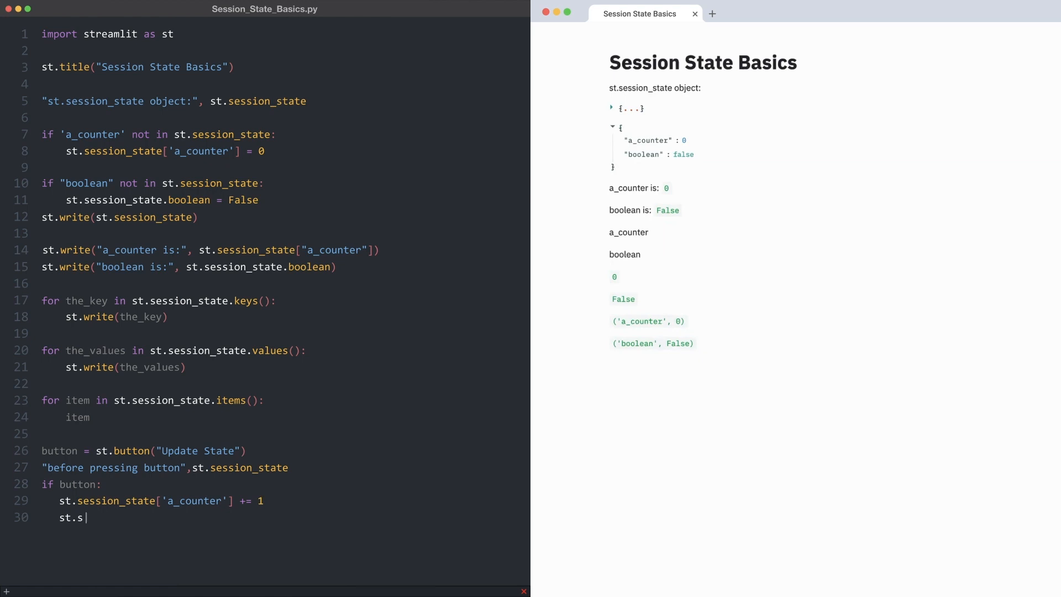
pyautogui.write('ession_state.boolean = not st.session_state.')
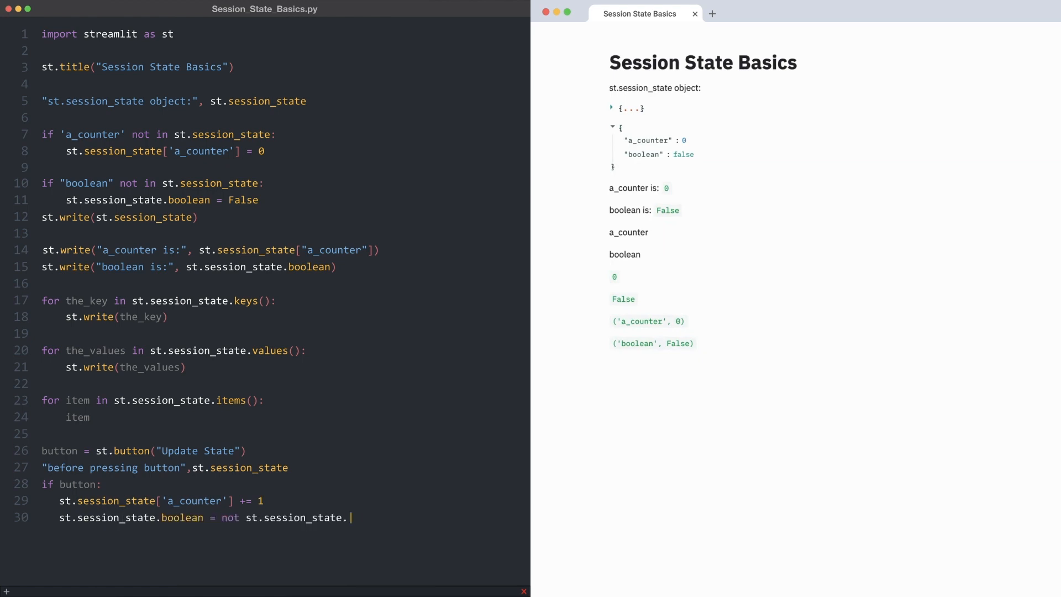
pyautogui.write('boolean')
pyautogui.write('"after pressing button", st.session_state')
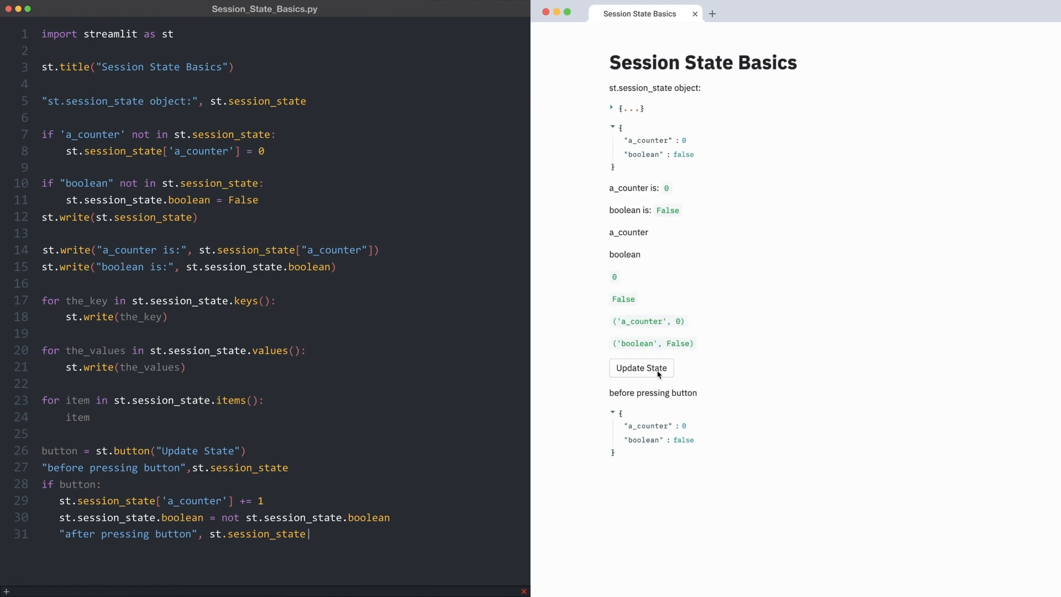
# Run Update State three times, incrementing a_counter and flipping boolean each time.
pyautogui.click(641, 367)
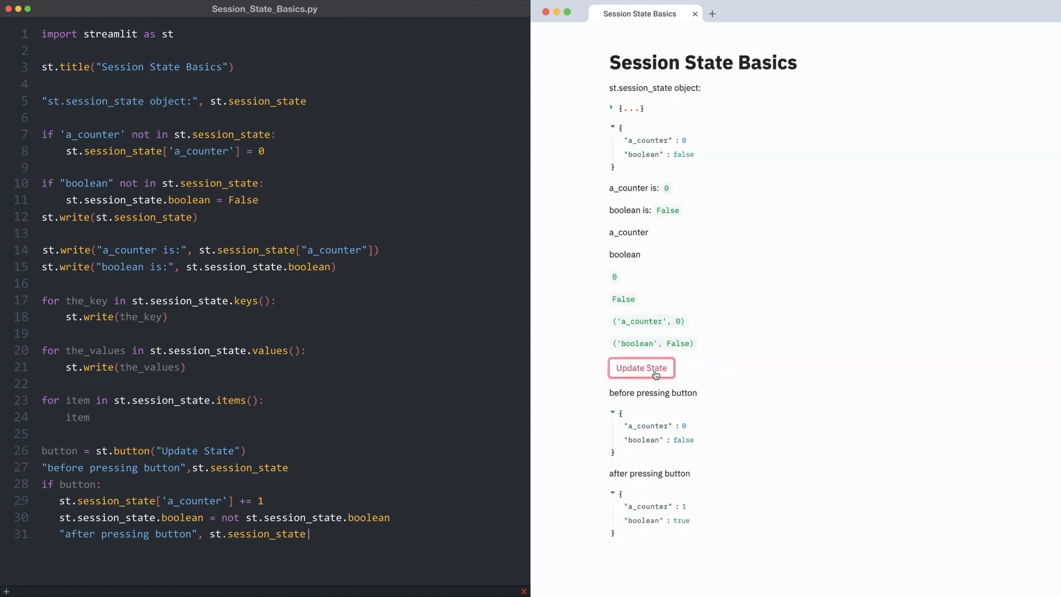
pyautogui.click(639, 367)
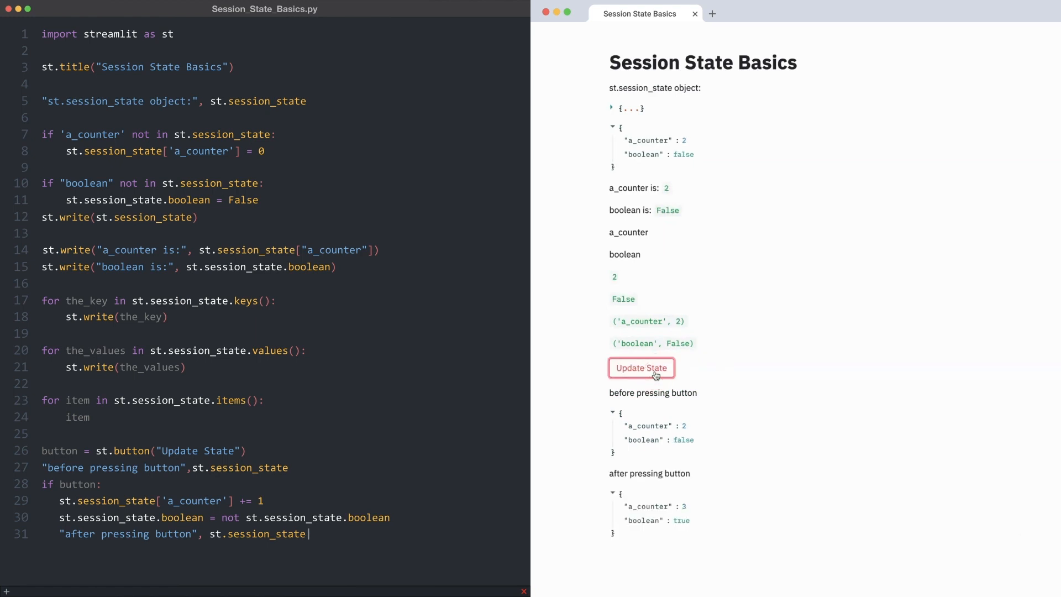
pyautogui.click(641, 367)
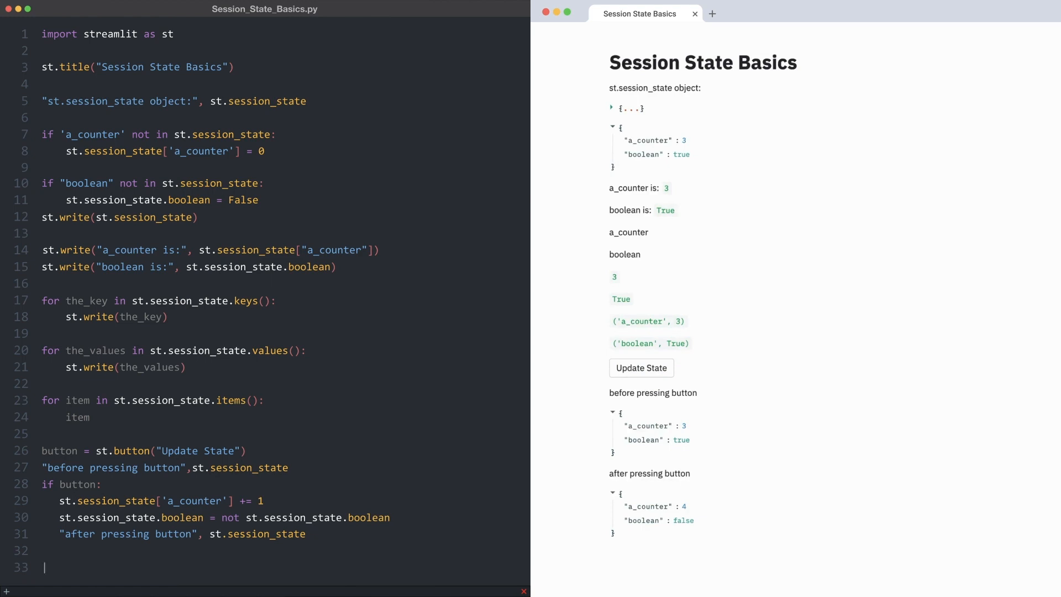
# Delete each key in a loop over st.session_state.keys() and show the emptied state.
pyautogui.write('for key in st.session_state.keys():')
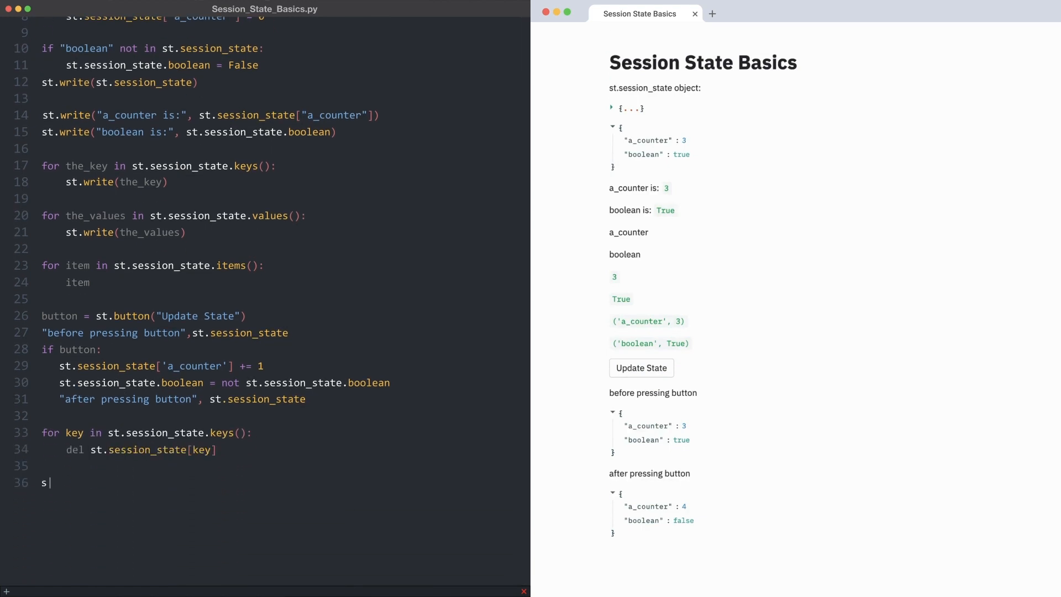
pyautogui.write('t.session_state')
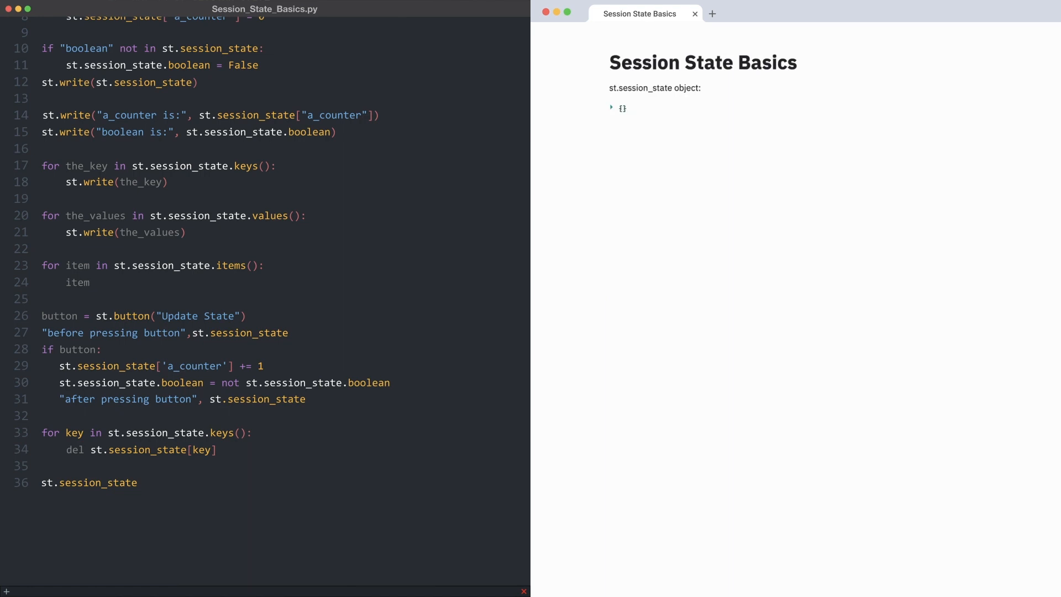
pyautogui.click(611, 108)
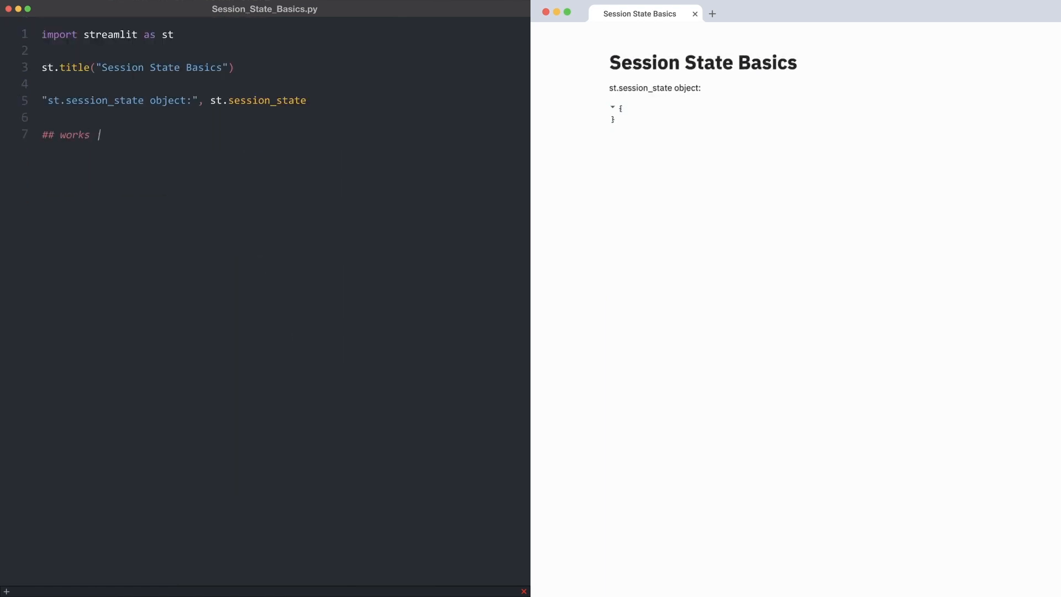
# Add number = st.slider('A number', 1, 10, key='slider') and write st.session_state.
pyautogui.write('with all widgets!')
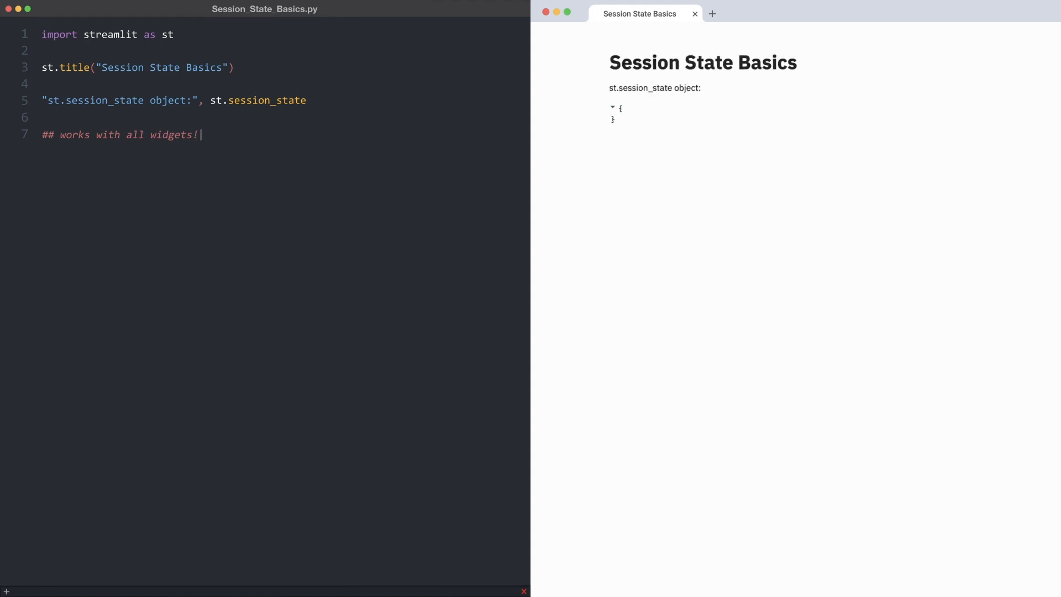
pyautogui.write('number = st.slider')
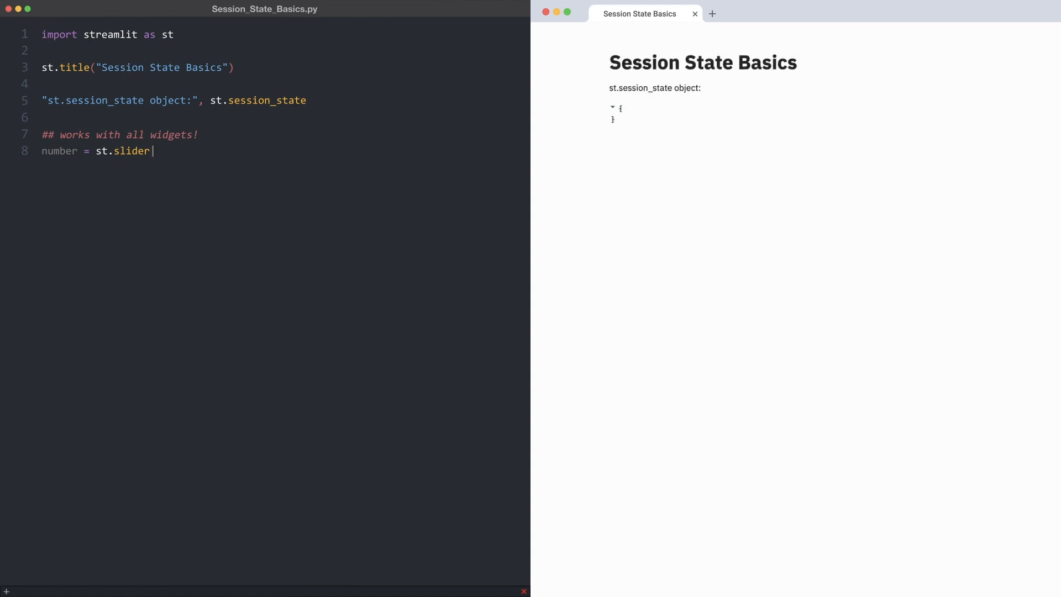
pyautogui.write('("A number", 1, 10, key="slider')
pyautogui.write('st.writ')
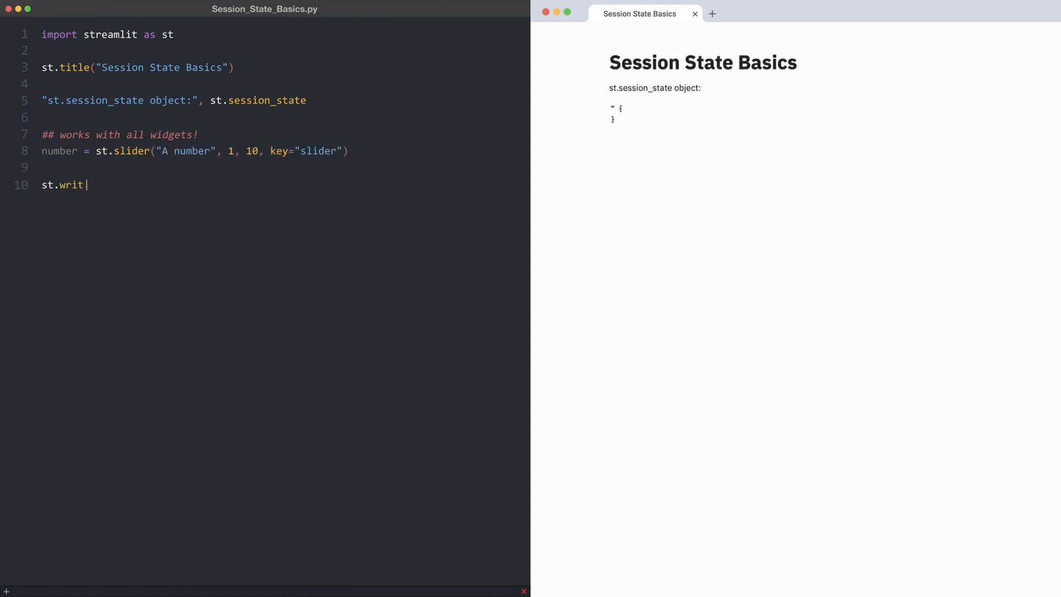
pyautogui.write('e(st.session_state)')
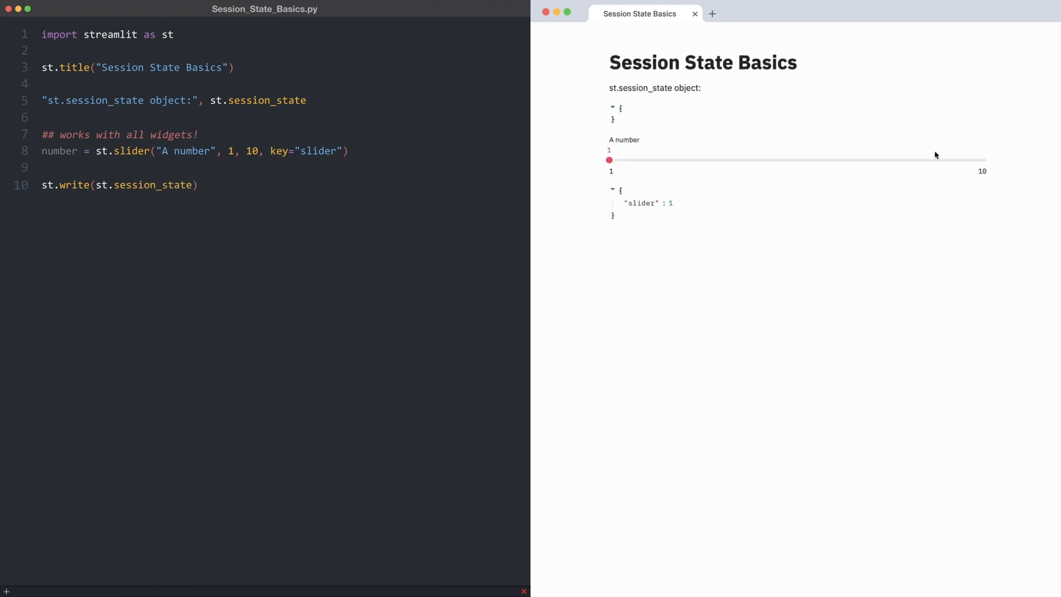
# Move the A number slider up through 3 and 4 to settle at 7.
pyautogui.click(608, 160)
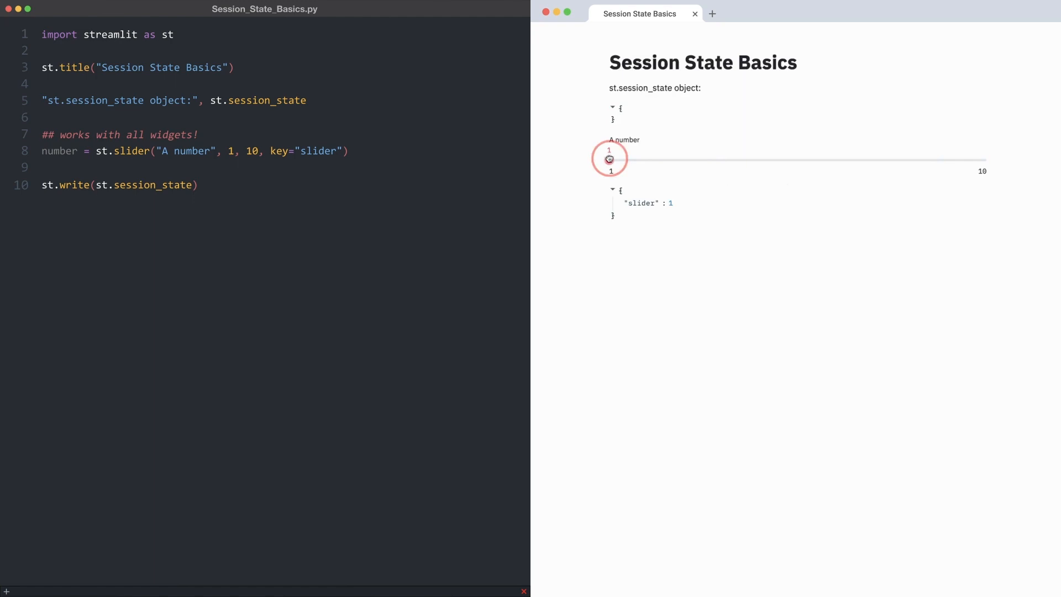
pyautogui.moveTo(608, 159); pyautogui.dragTo(690, 170)
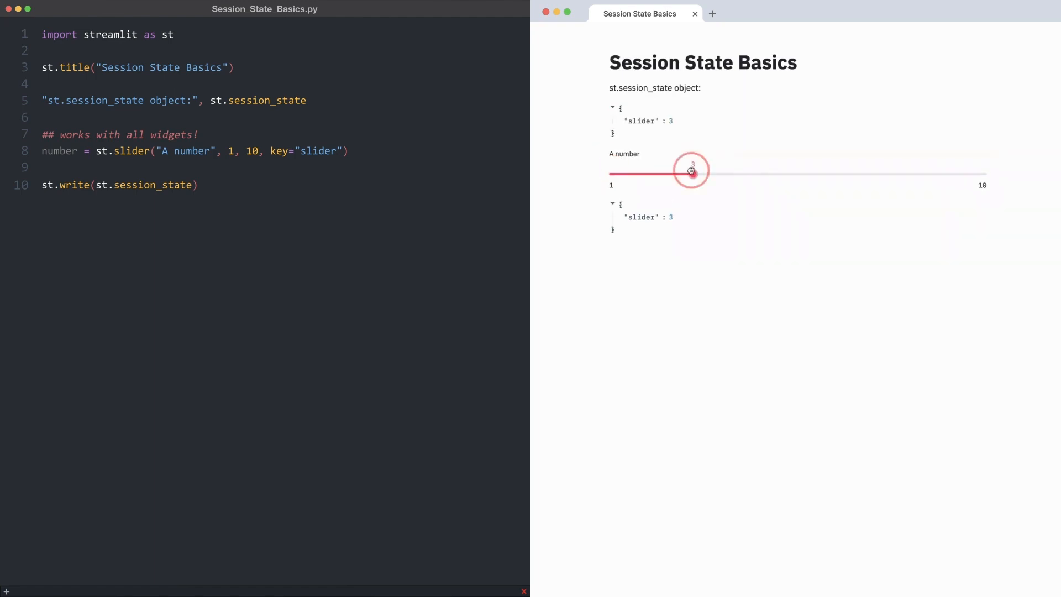
pyautogui.moveTo(691, 172); pyautogui.dragTo(819, 175)
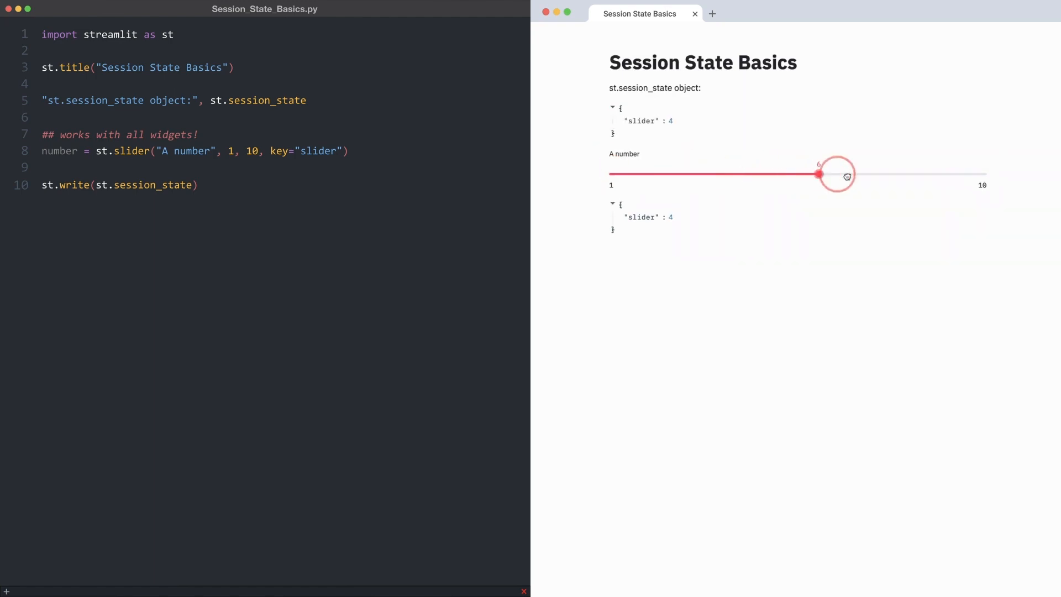
pyautogui.moveTo(818, 175); pyautogui.dragTo(860, 175)
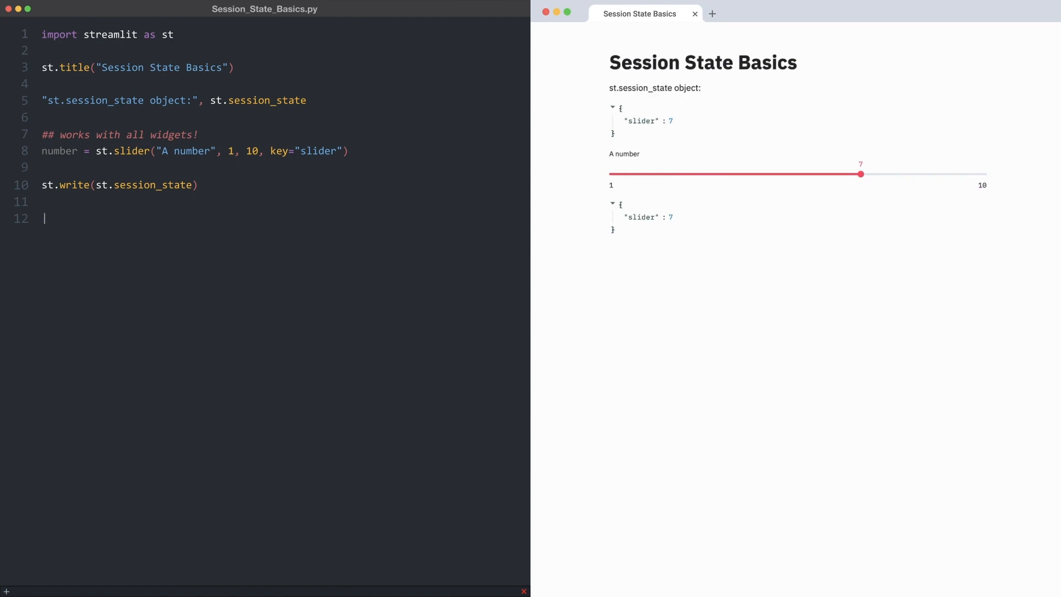
# Build beta_columns([1, 0.5, 3]), options a/b/c keyed radio_option, and per-pick messages like "You picked 'b' :heart:".
pyautogui.write('col1, buff, col2 = st.beta_columns([1,')
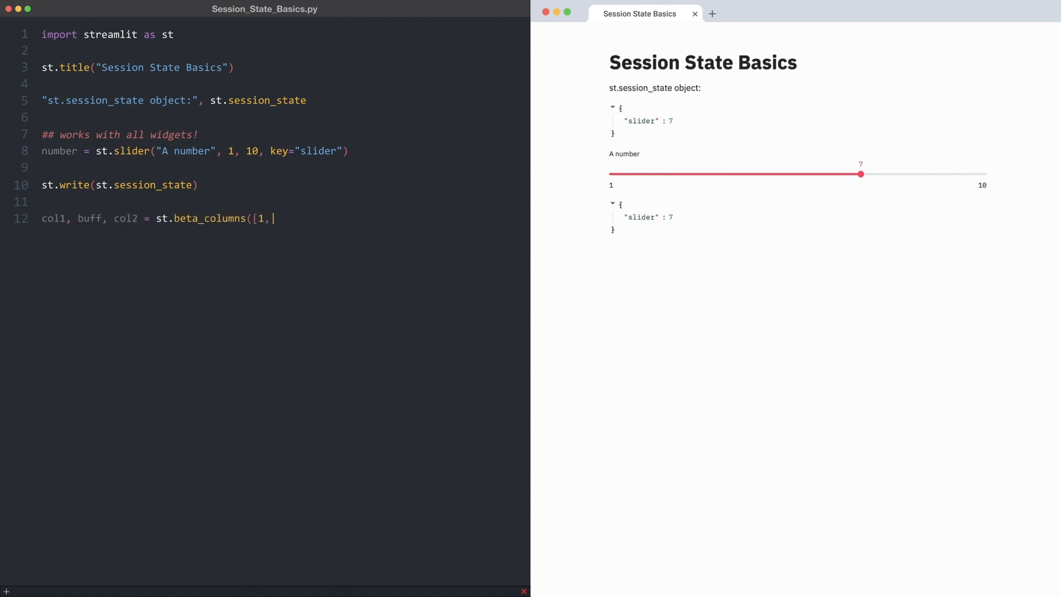
pyautogui.write('0.5,3])')
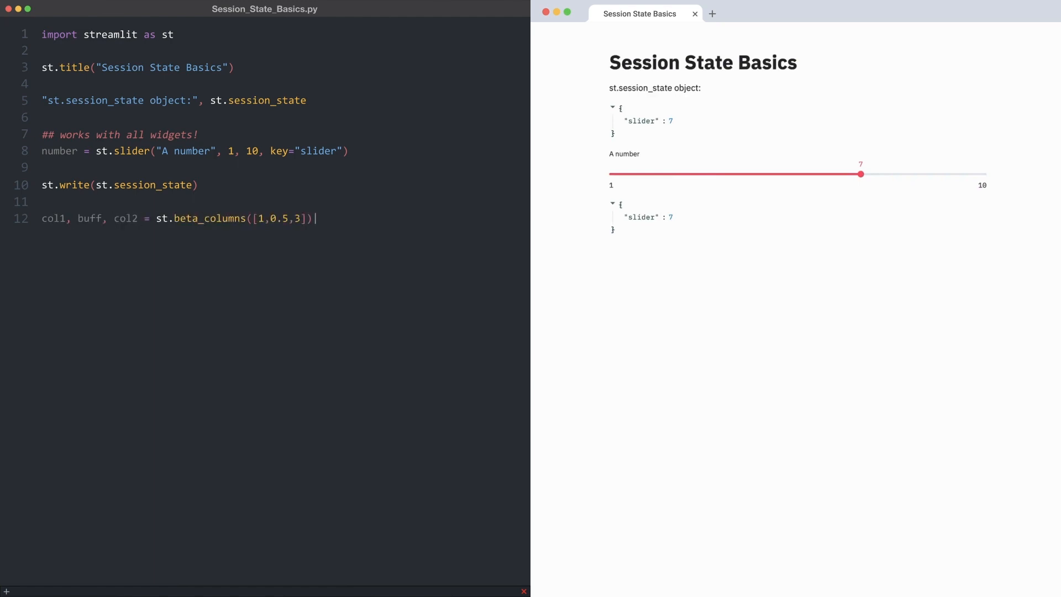
pyautogui.write('option_names = ["a", "')
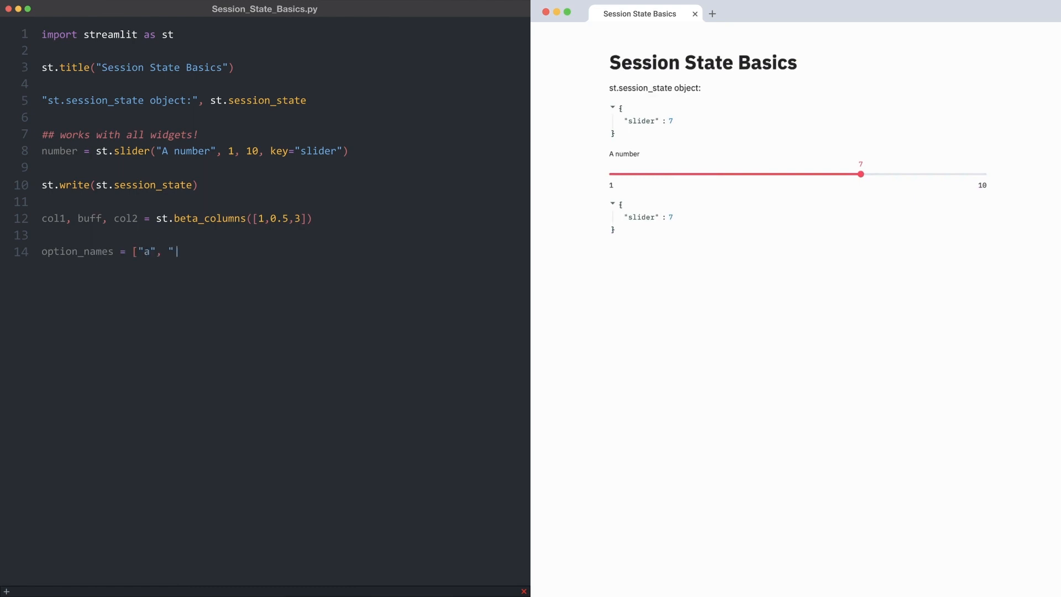
pyautogui.write('b", "c"]')
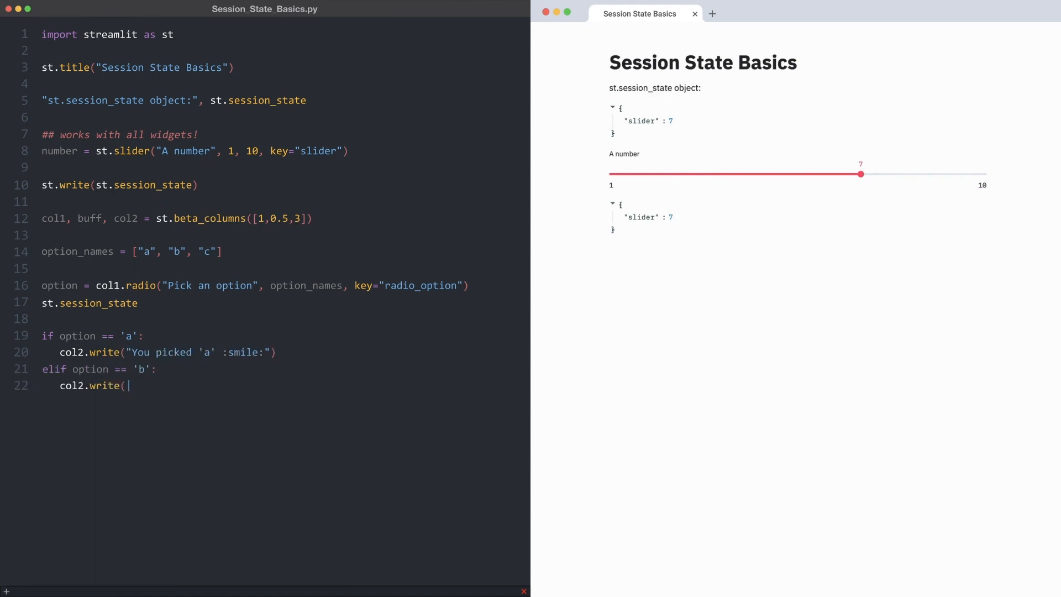
pyautogui.write('"You picked \'b\' :heart:")')
pyautogui.write('col2.write("You picked \'c\' :rocket:")')
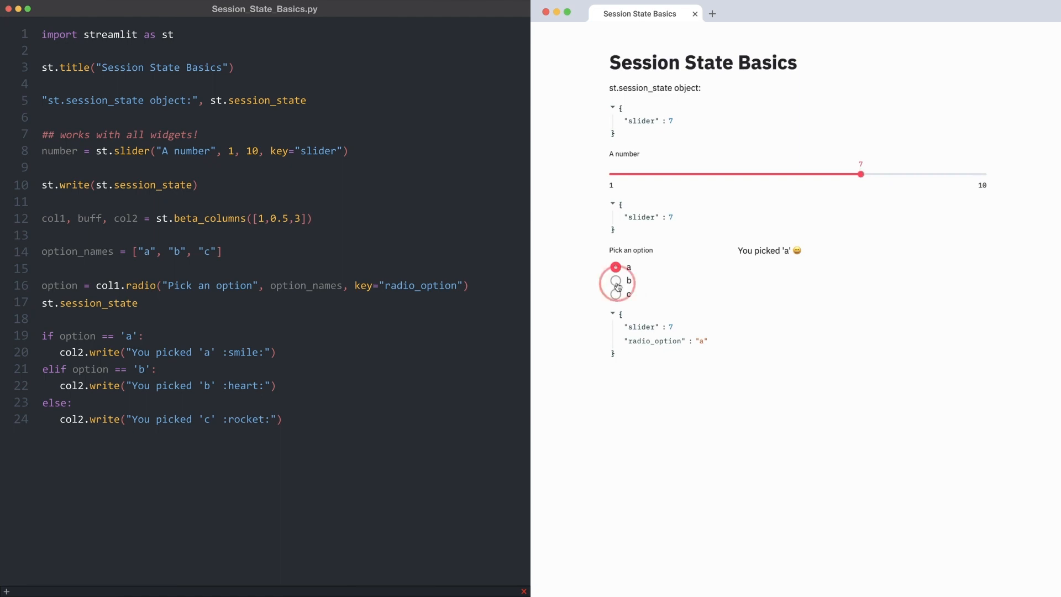
# Choose option c, then option b to show the heart message.
pyautogui.click(616, 321)
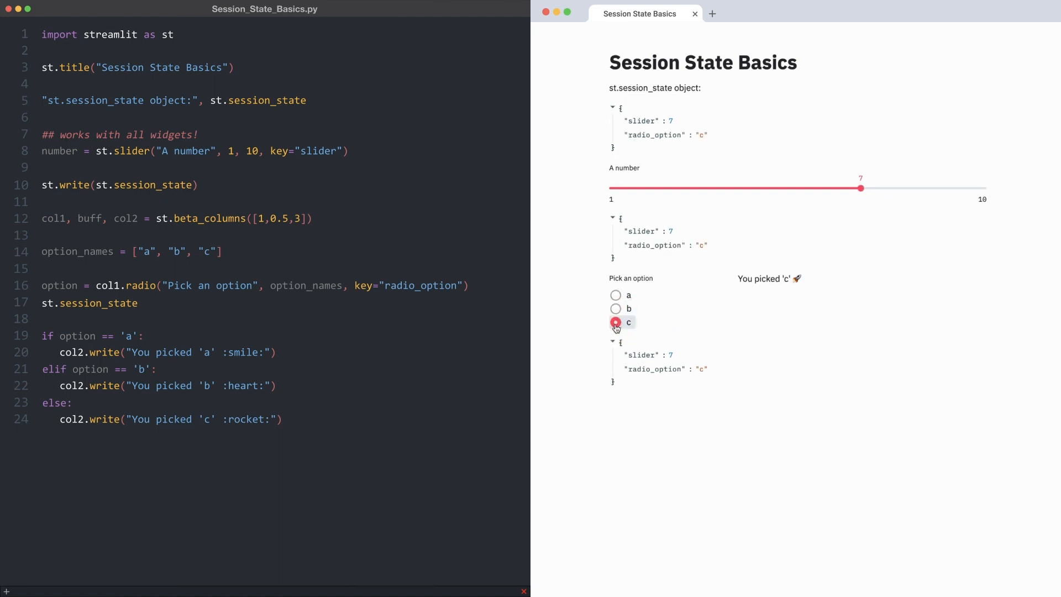
pyautogui.click(615, 309)
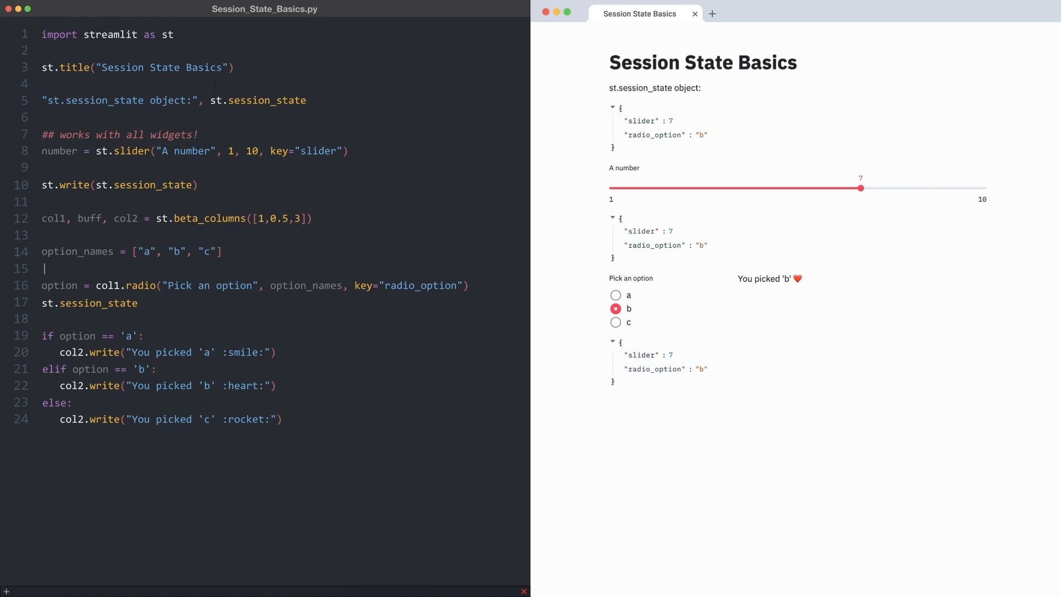
# Add a Next option button that advances st.session_state["radio_option"] to the following choice.
pyautogui.write('next = st.button("Next option')
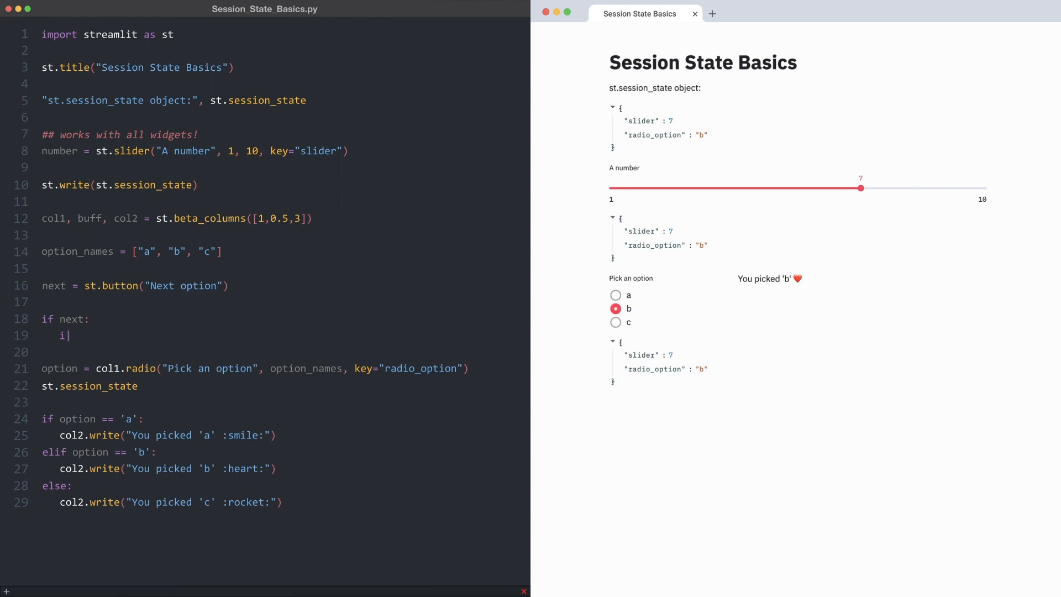
pyautogui.write('f st.session_state["radio_option"] == \'a\':')
pyautogui.click(282, 352)
pyautogui.write("st.session_state.radio_option = 'b'")
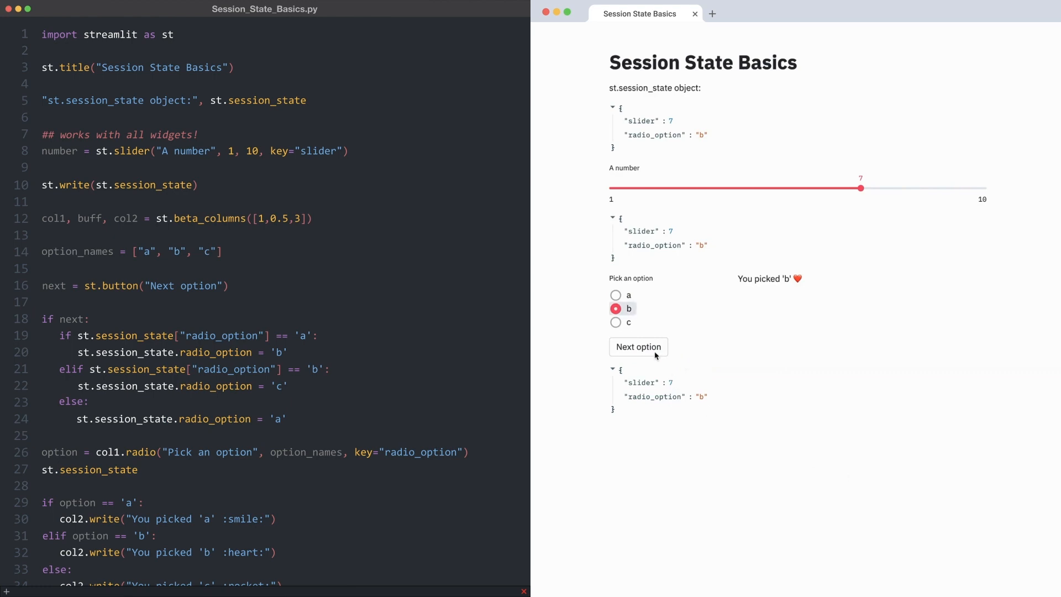
# Cycle the picked option four times: b to c, c to a, a to b, b to c.
pyautogui.click(638, 345)
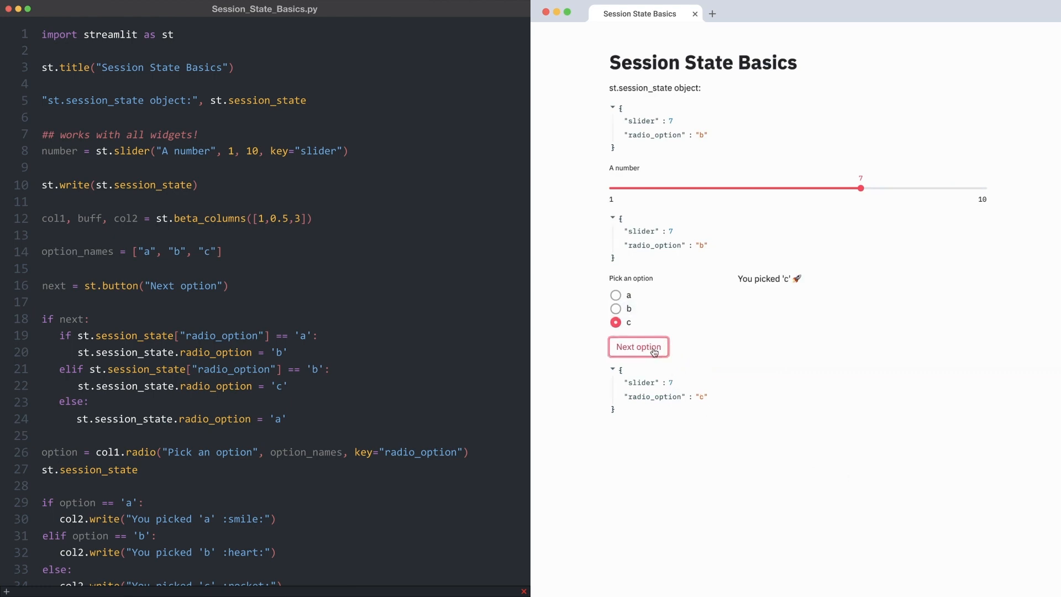
pyautogui.click(638, 346)
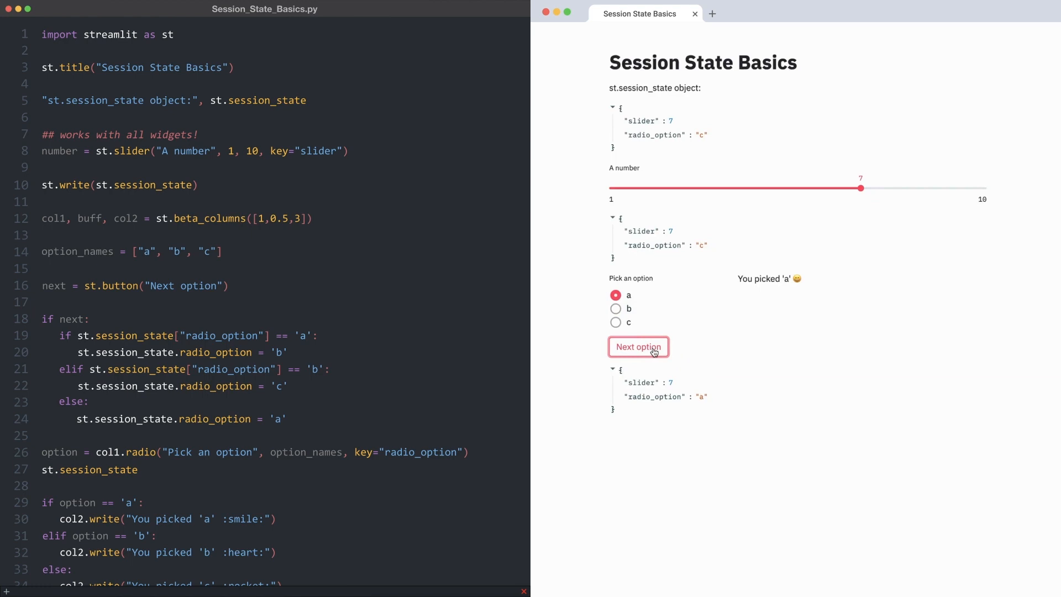
pyautogui.click(638, 346)
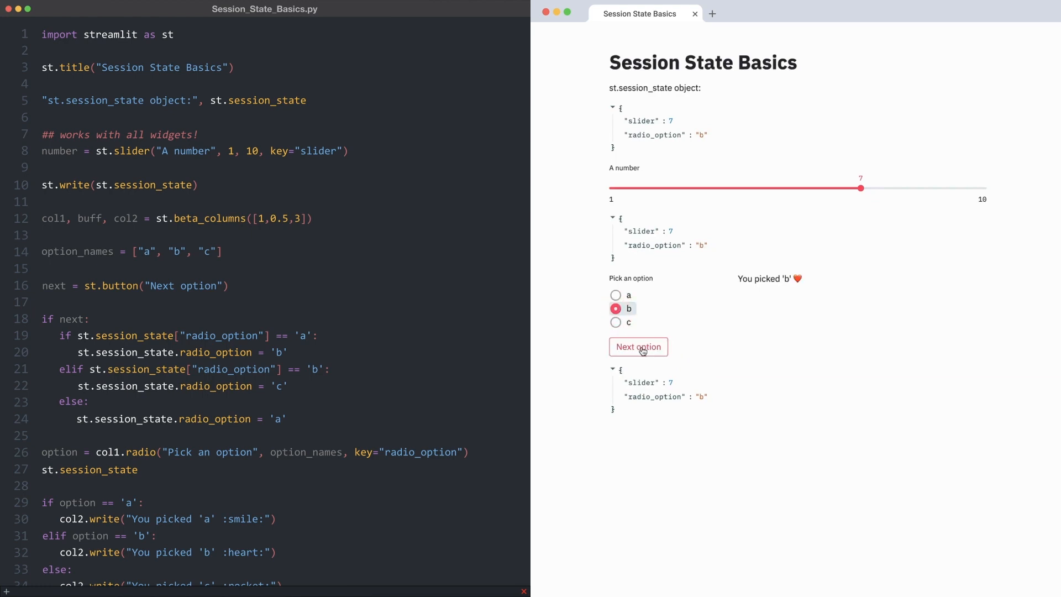
pyautogui.click(638, 346)
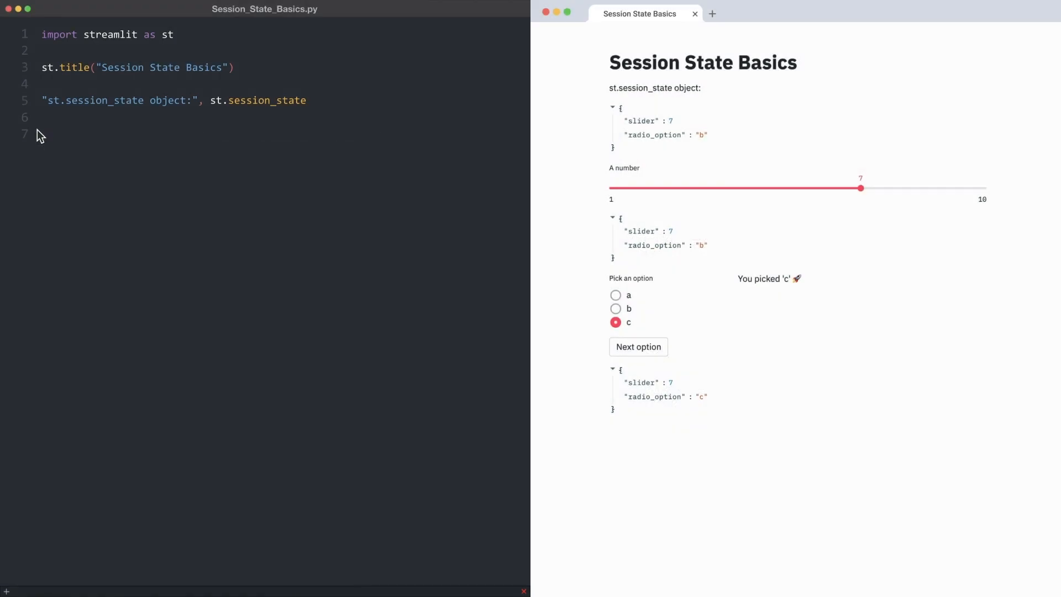
# Write beta_columns with Pounds and Kilograms number_inputs keyed 'lbs' and 'kg'.
pyautogui.click(43, 133)
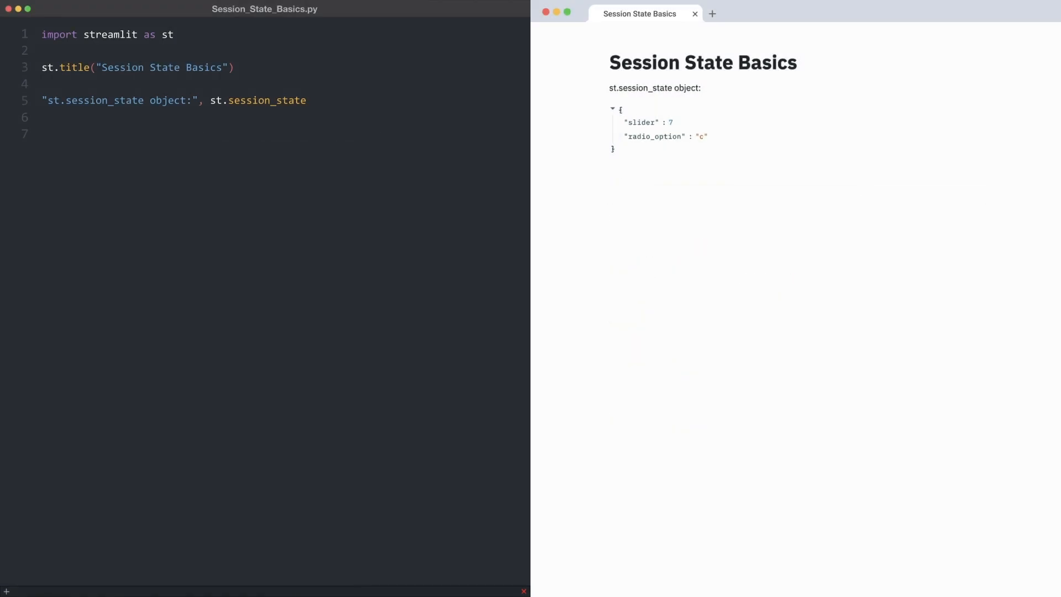
pyautogui.write('col1, buff, col2 = st.beta_columns([2,1,2')
pyautogui.write('ki')
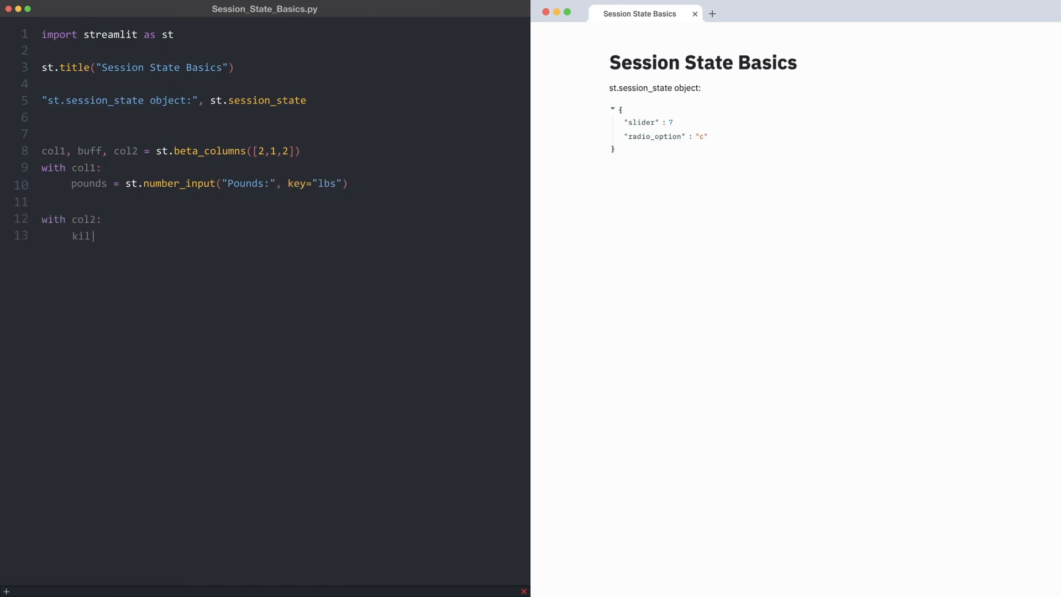
pyautogui.write('logram = st.number_input("Kilograms:", key="kg')
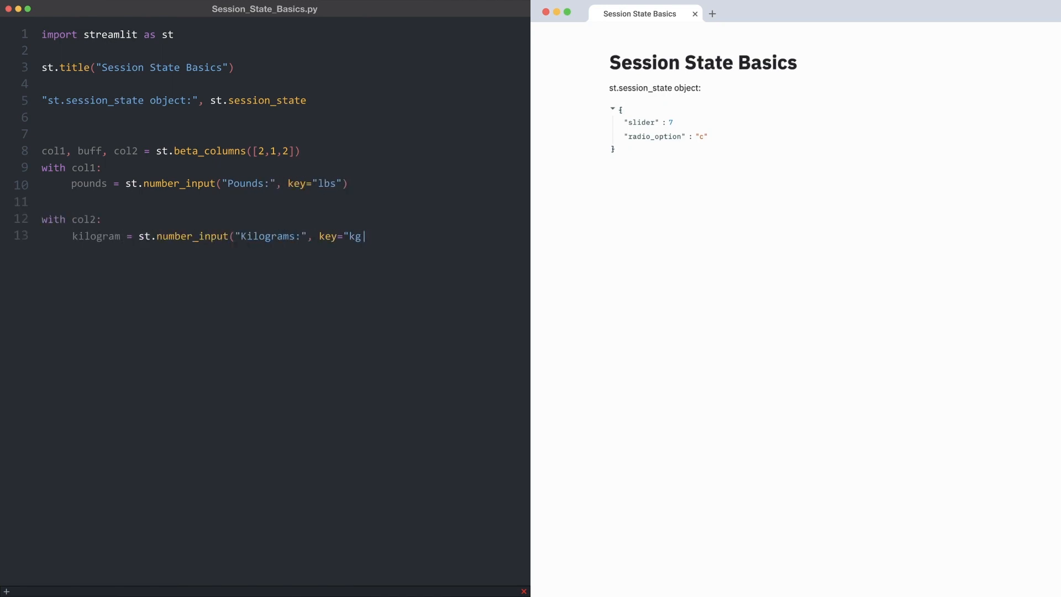
pyautogui.write('")')
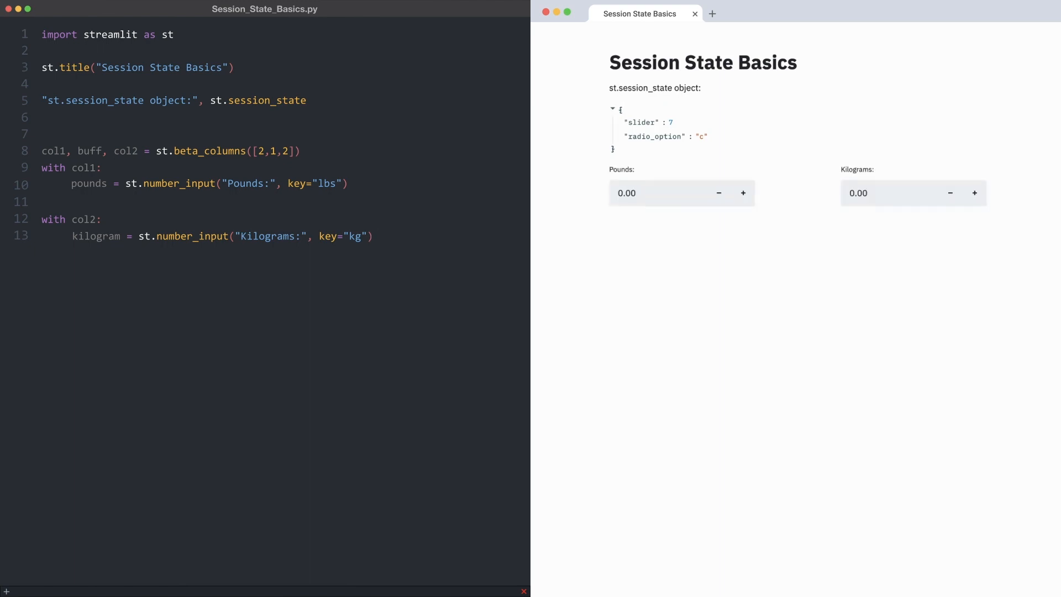
# Enter 10 in the Pounds field so lbs shows in session state.
pyautogui.click(660, 193)
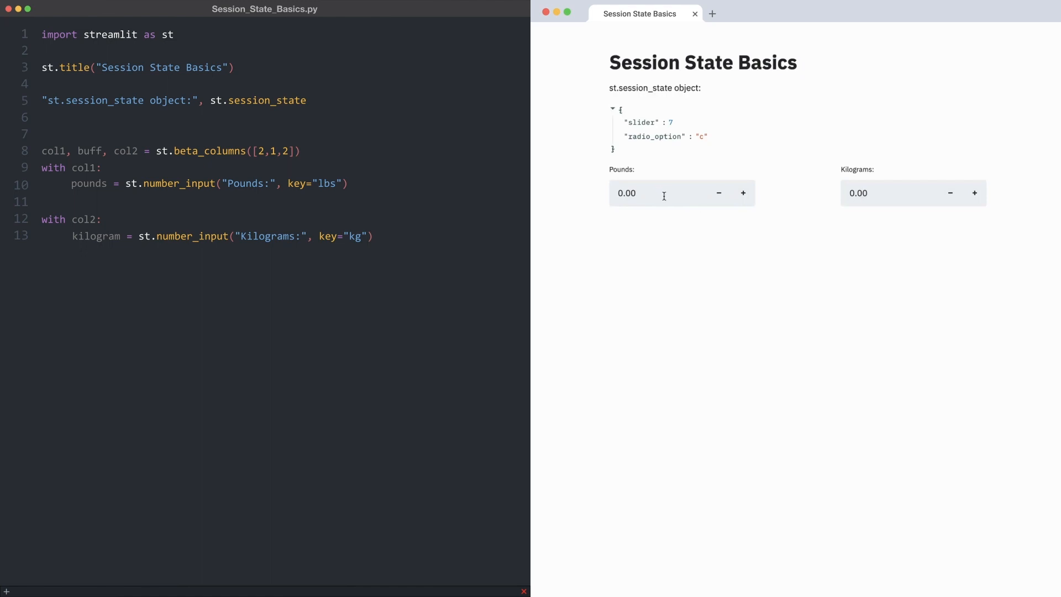
pyautogui.write('10.')
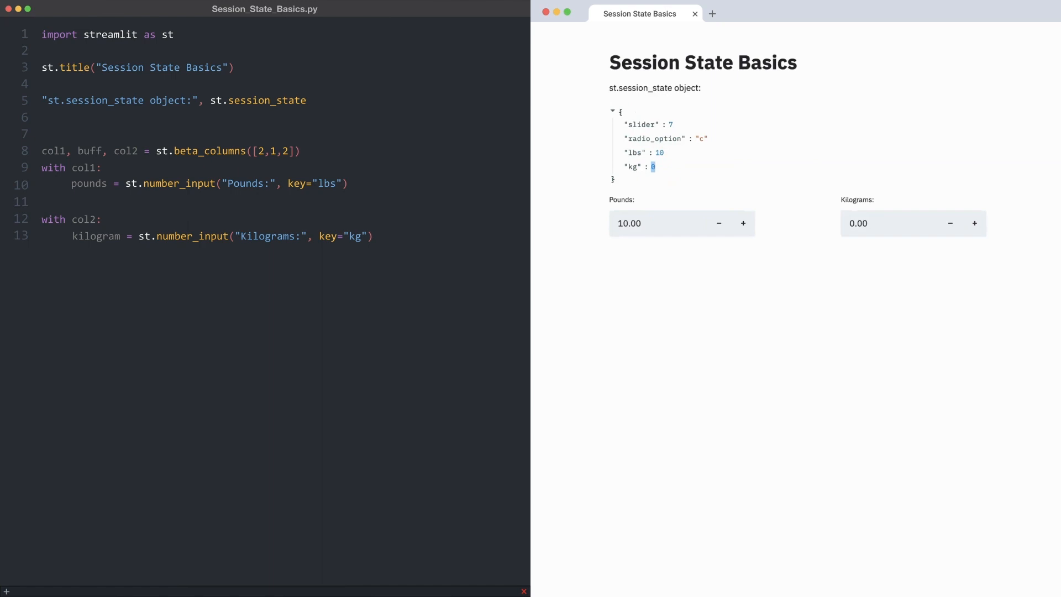
pyautogui.click(67, 184)
pyautogui.write('on_change =')
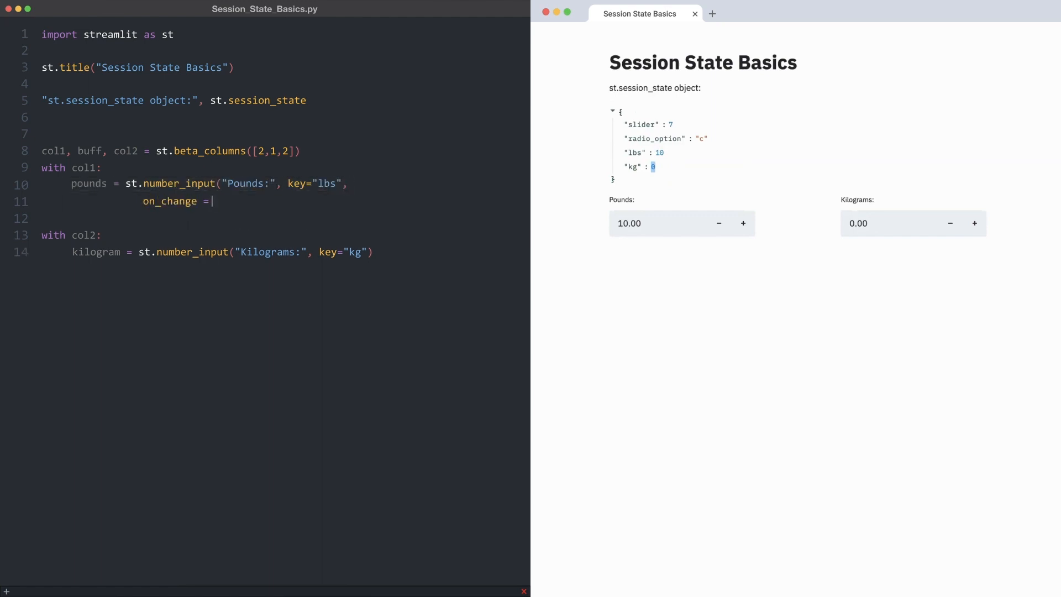
# Attach on_change=lbs_to_kg to Pounds and on_change=kg_to_lbs to Kilograms.
pyautogui.write('lbs')
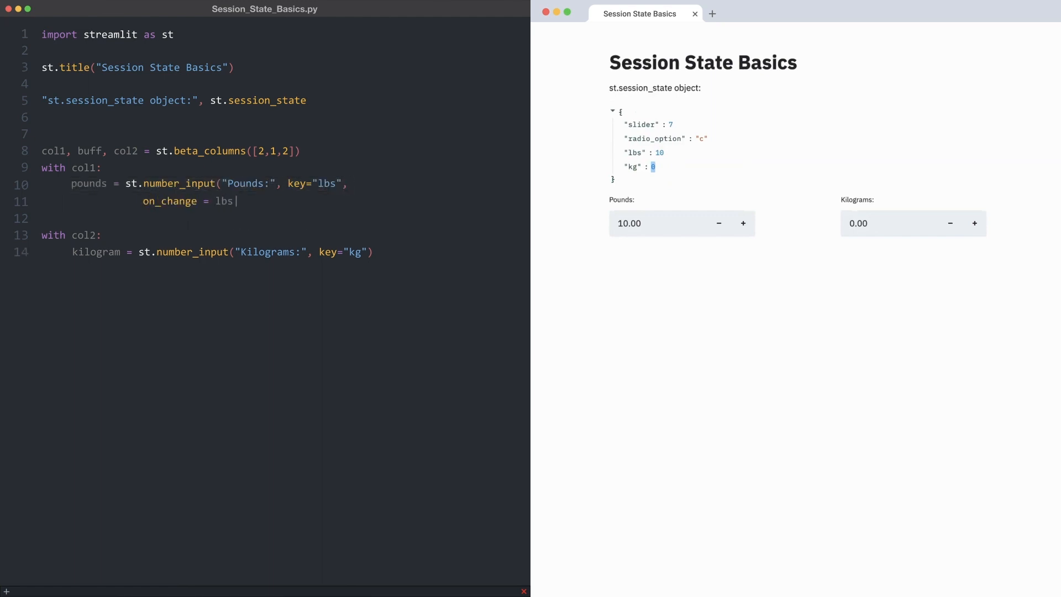
pyautogui.write('_to_kg)')
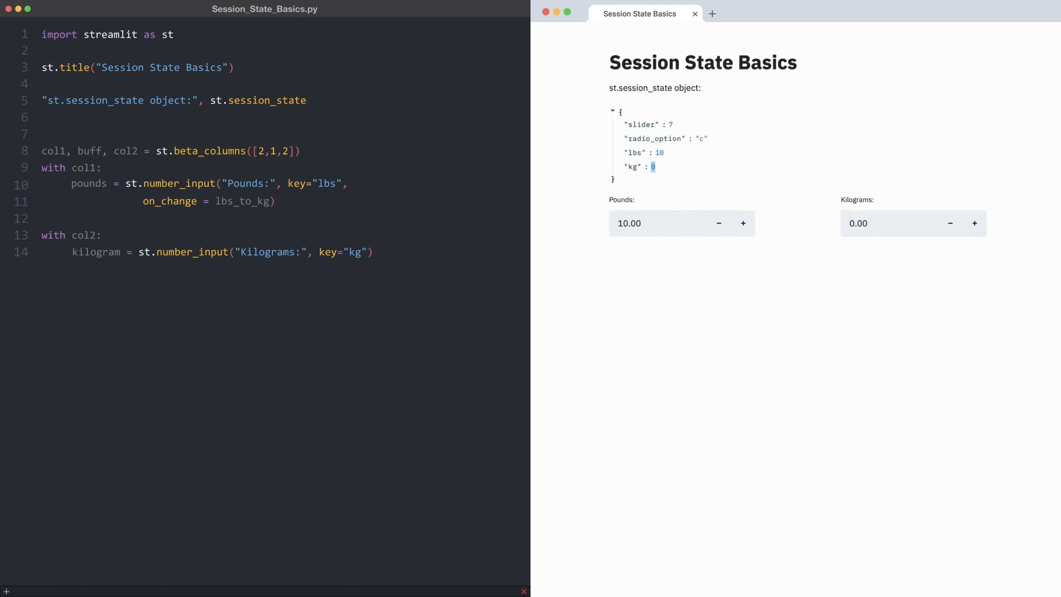
pyautogui.click(376, 252)
pyautogui.write('on_change =')
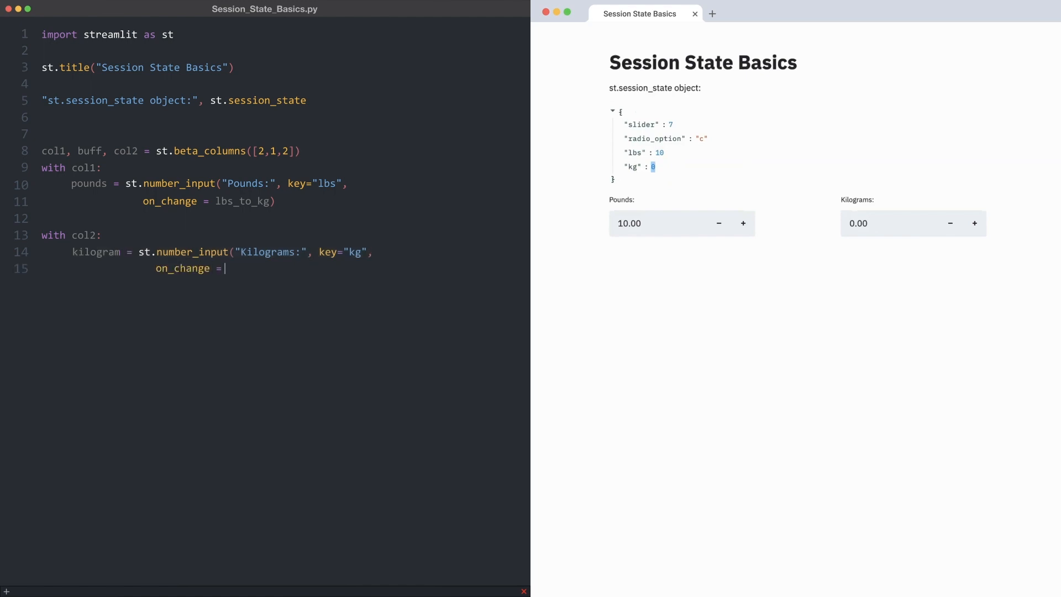
pyautogui.write('kg_to_lbs)')
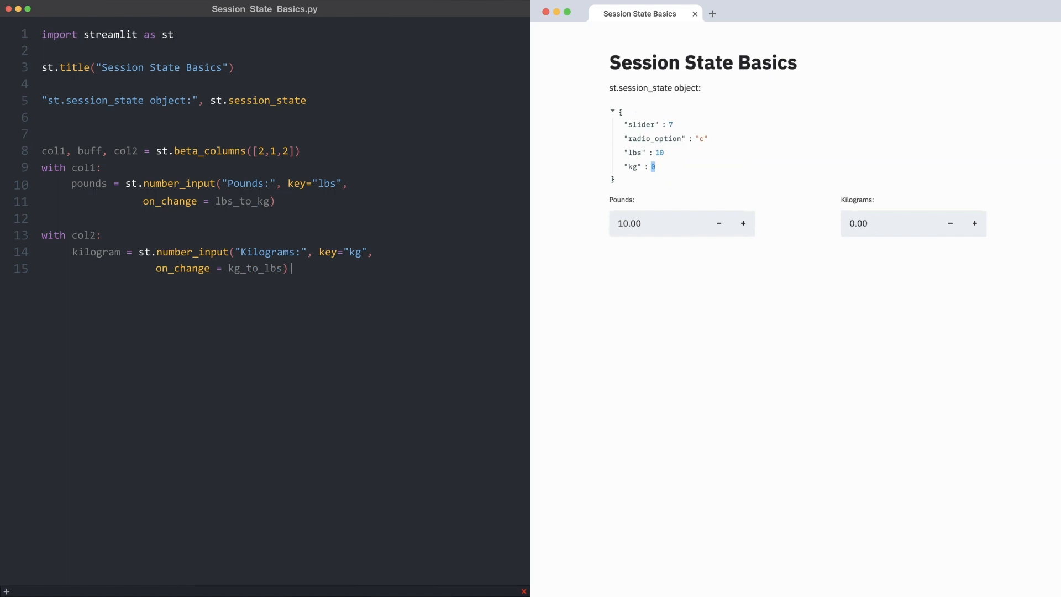
pyautogui.moveTo(291, 267)
pyautogui.write('def lbs_to_kg():')
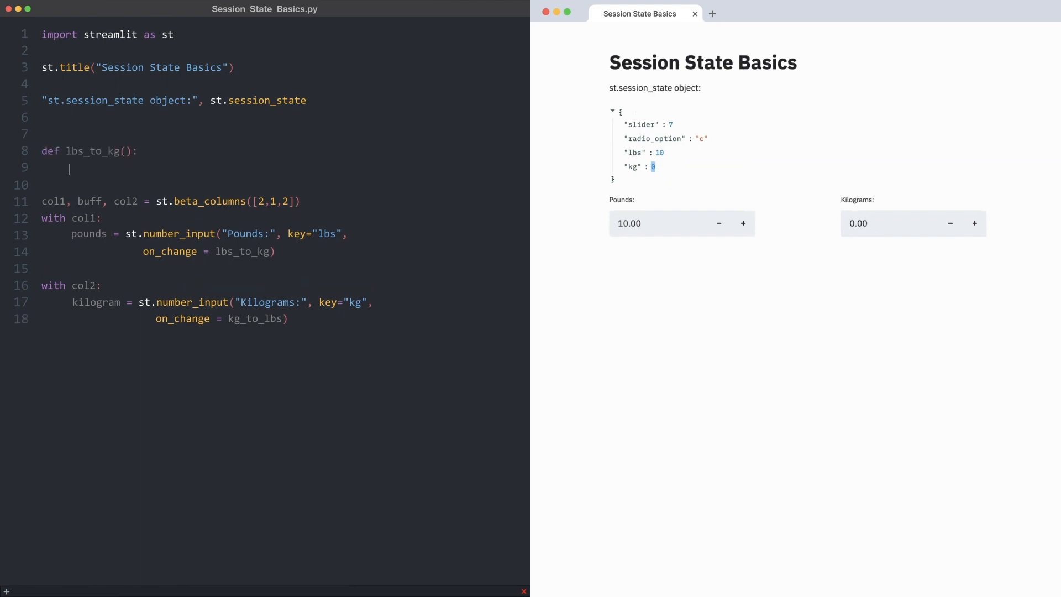
# Define lbs_to_kg setting session_state.kg to lbs/2.2046.
pyautogui.write('st.session_state.kg =')
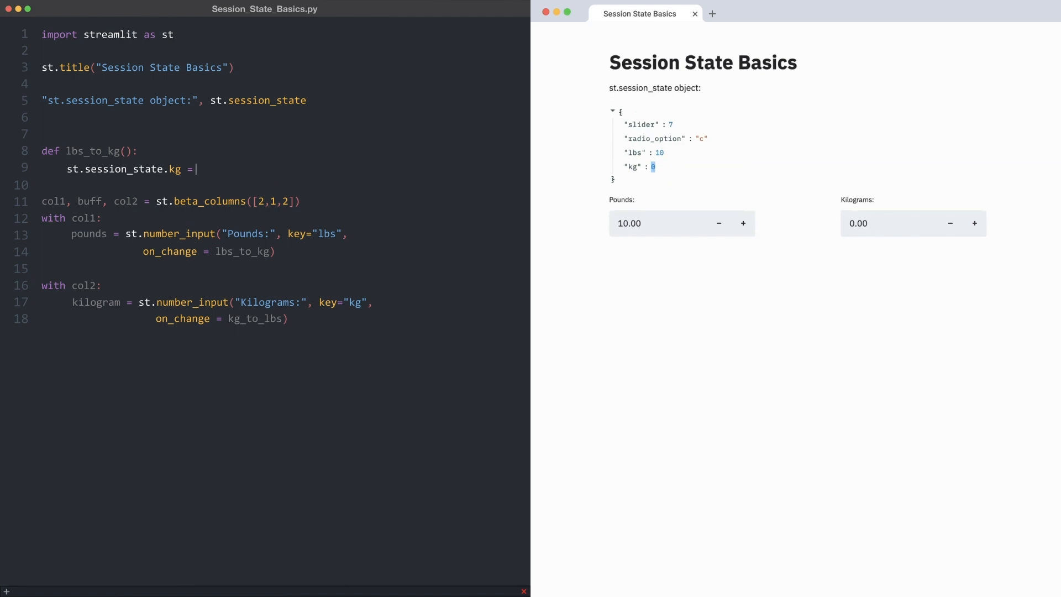
pyautogui.write('st.s')
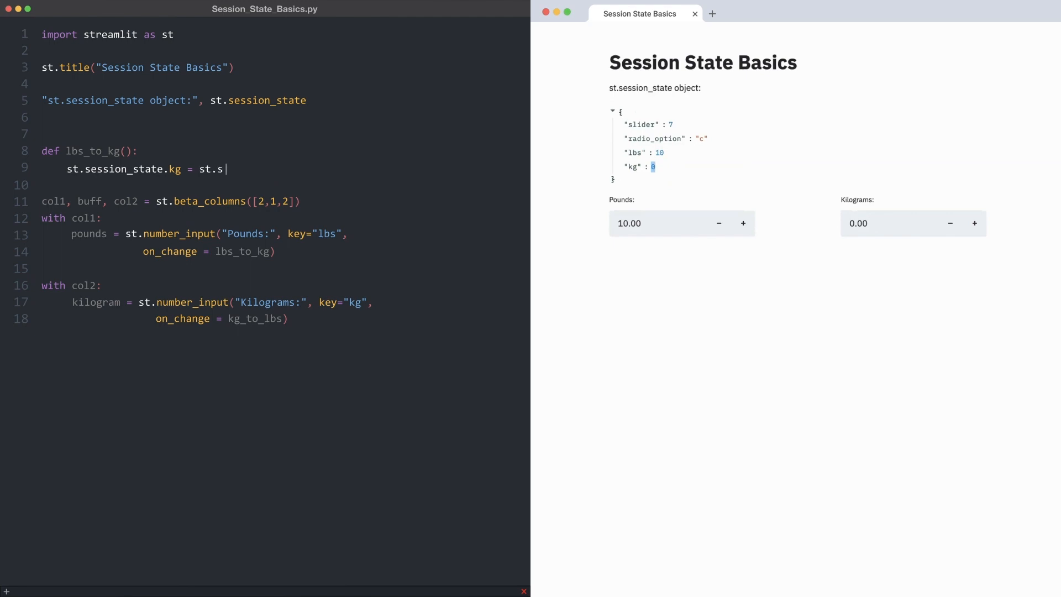
pyautogui.write('ession_state.lbs/2.2046')
pyautogui.write('def k')
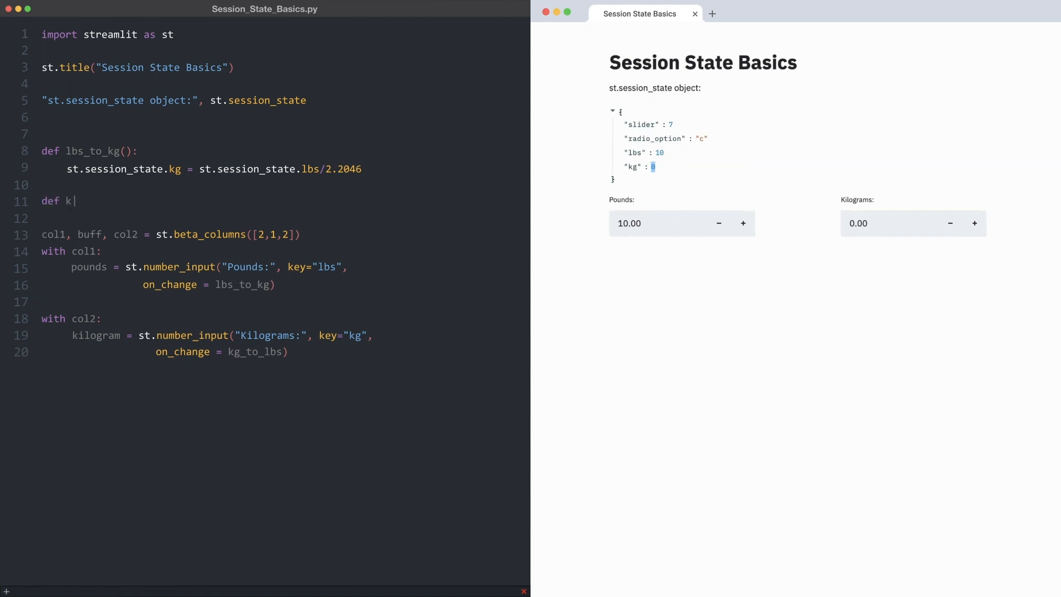
# Define kg_to_lbs setting session_state.lbs to kg*2.2046.
pyautogui.write('g_to_lbs():')
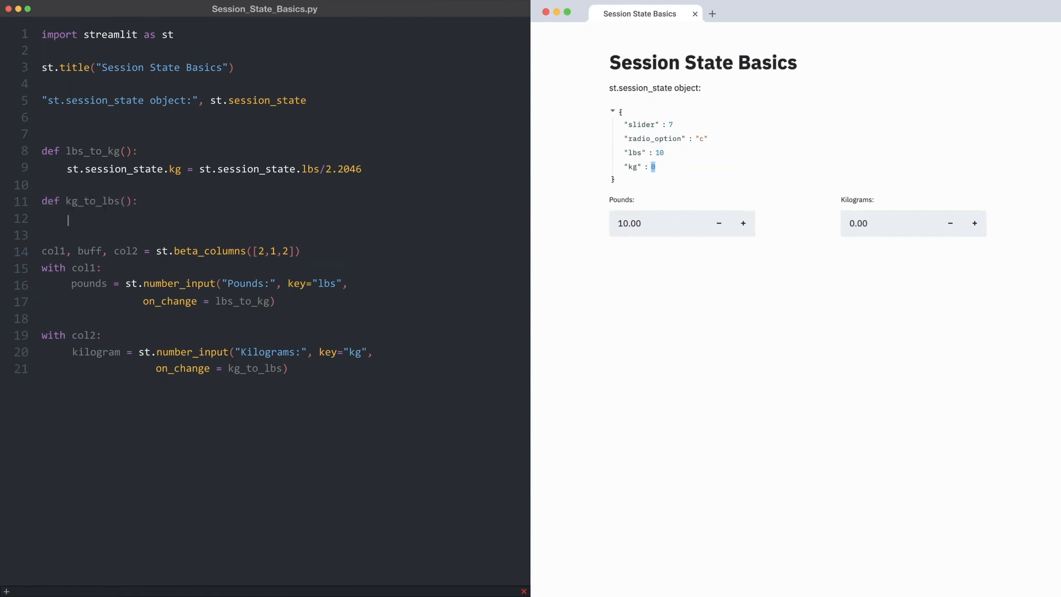
pyautogui.write('st.session_state.lbs')
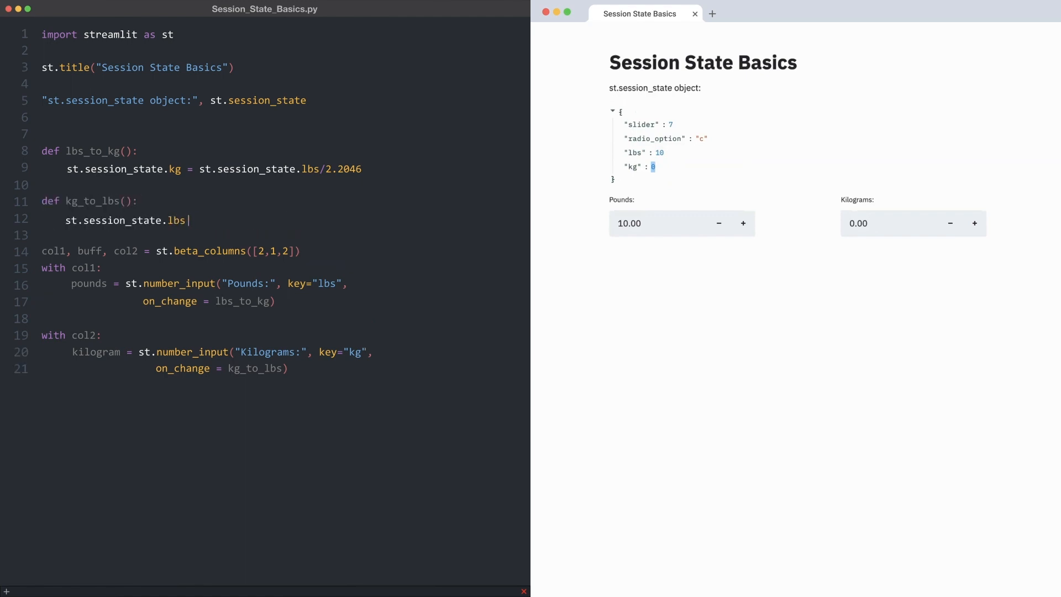
pyautogui.write('=')
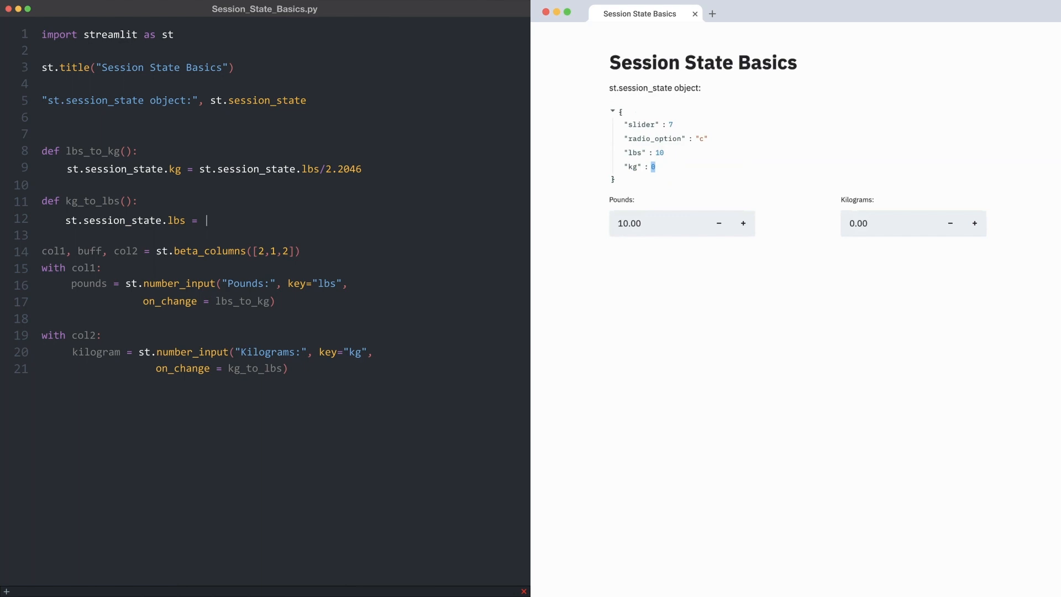
pyautogui.write('st.session_state.kg*2.2046')
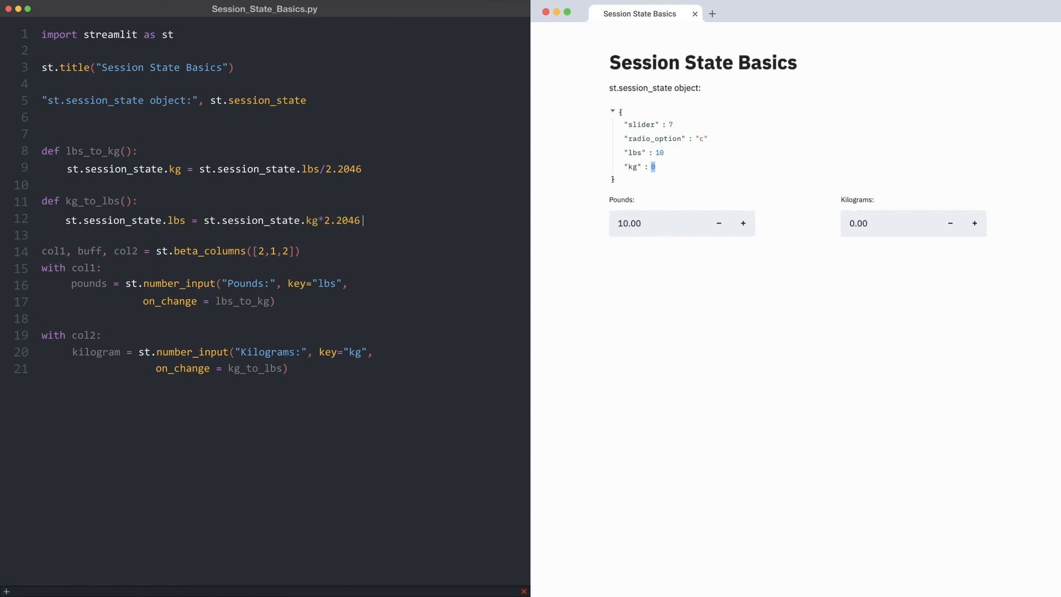
# Test the converter: 50 kg gives 110.23 lbs, then 14 lbs gives 6.35 kg.
pyautogui.click(880, 223)
pyautogui.write('50')
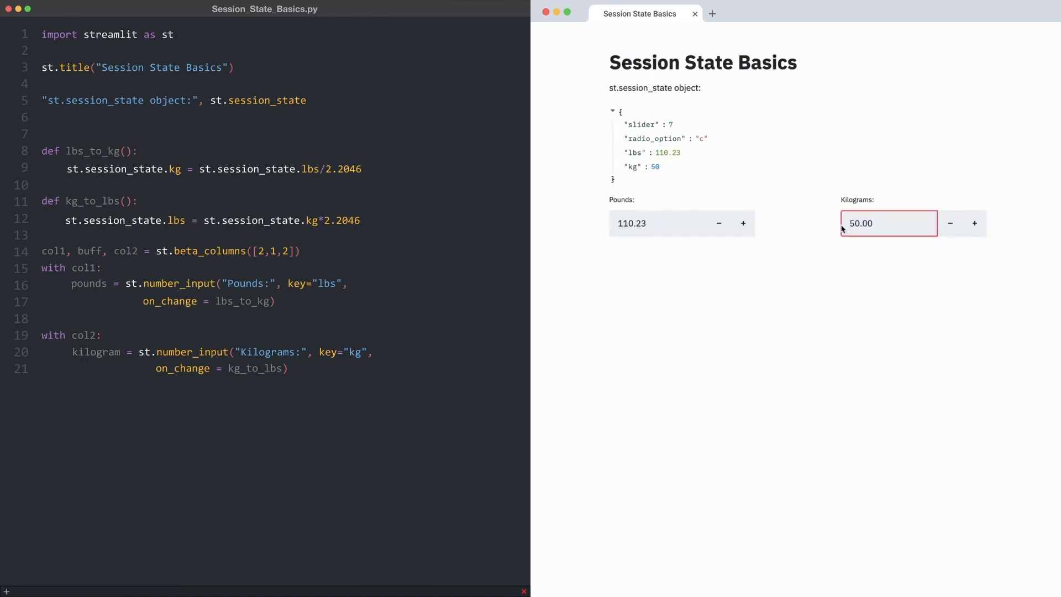
pyautogui.doubleClick(631, 224)
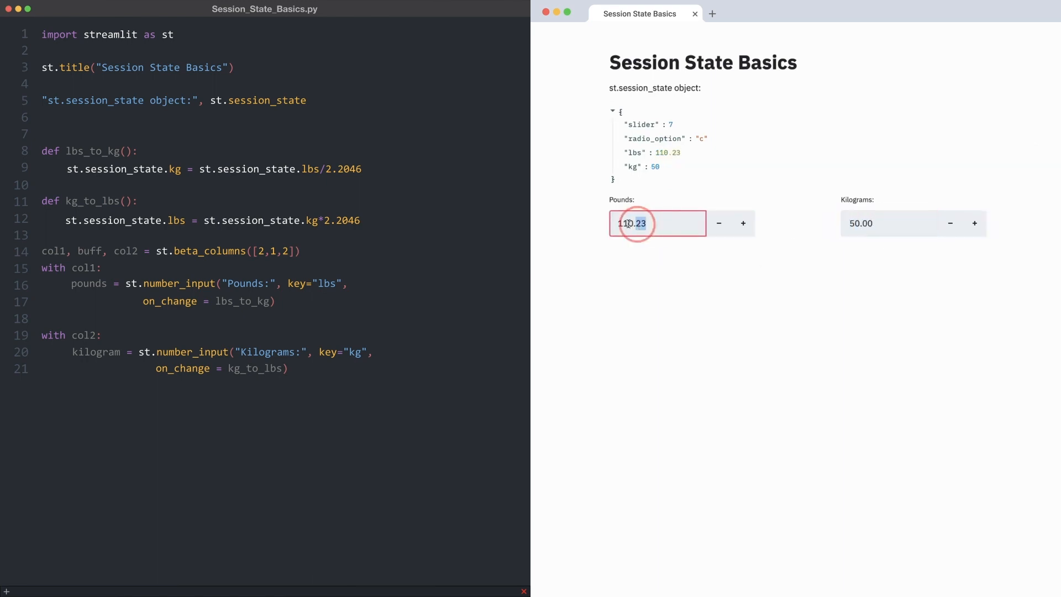
pyautogui.write('14.00')
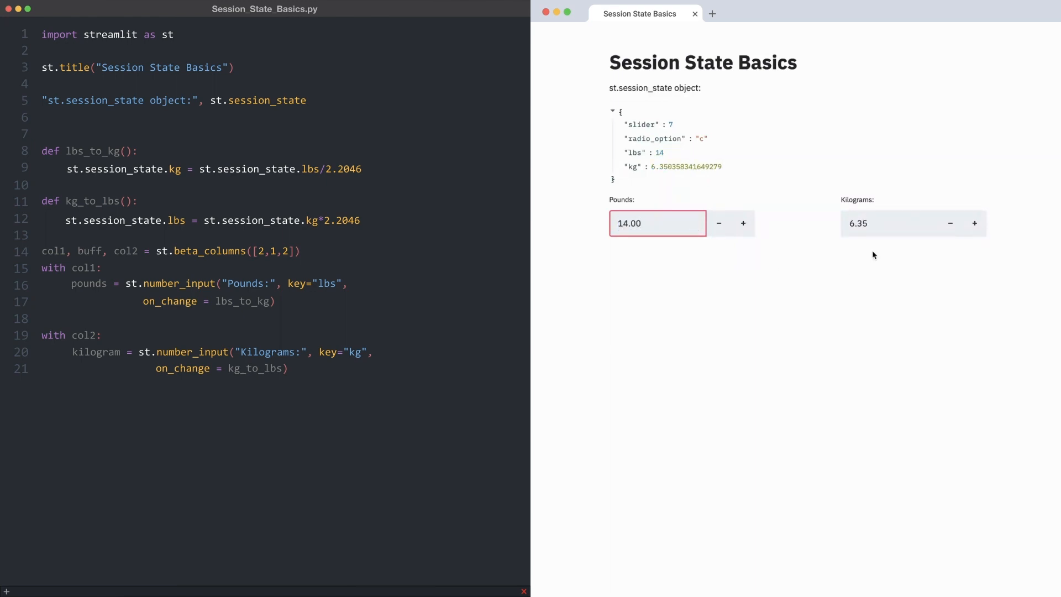
pyautogui.click(889, 223)
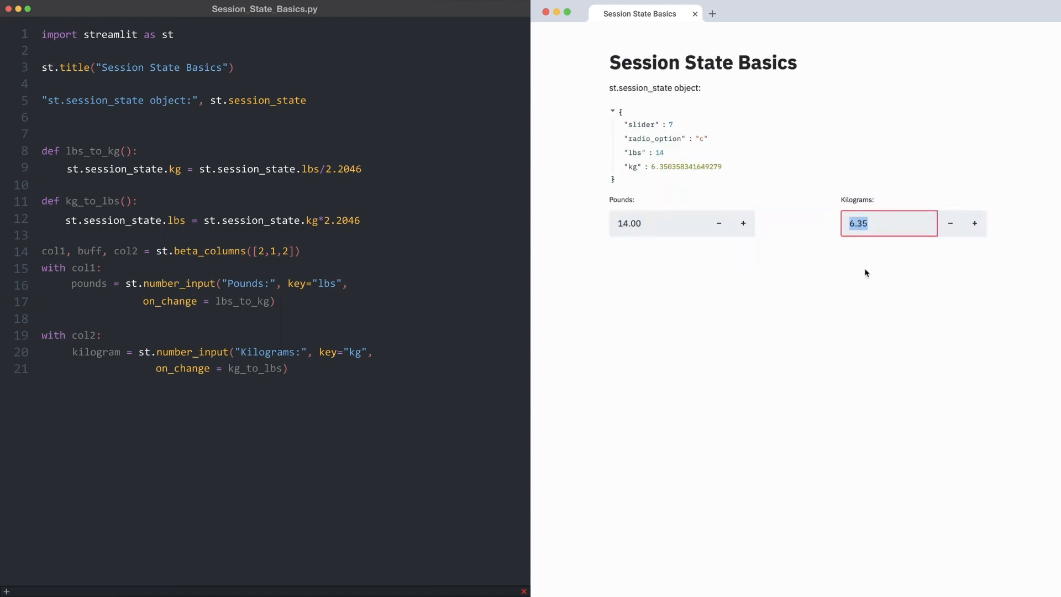